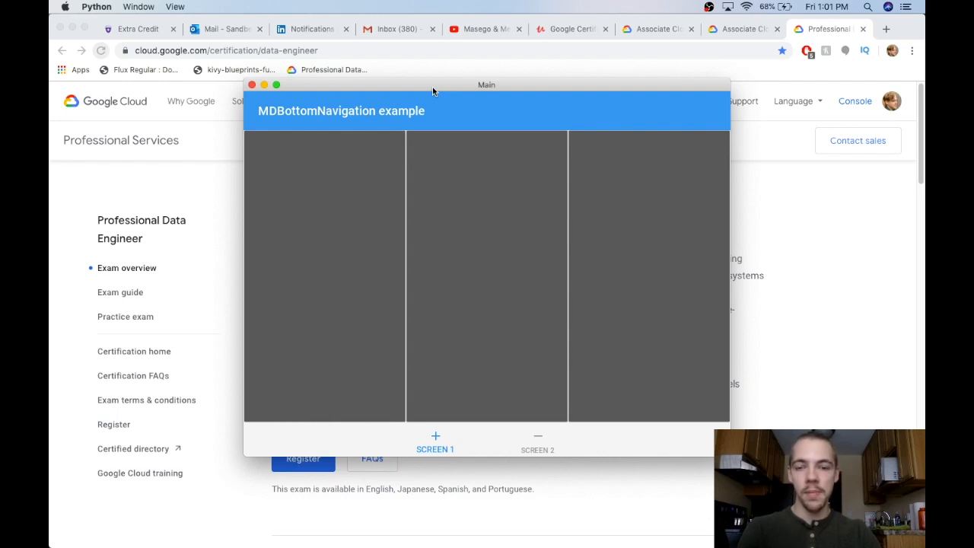
{"action": "mouse_move", "coordinate": [445, 114]}
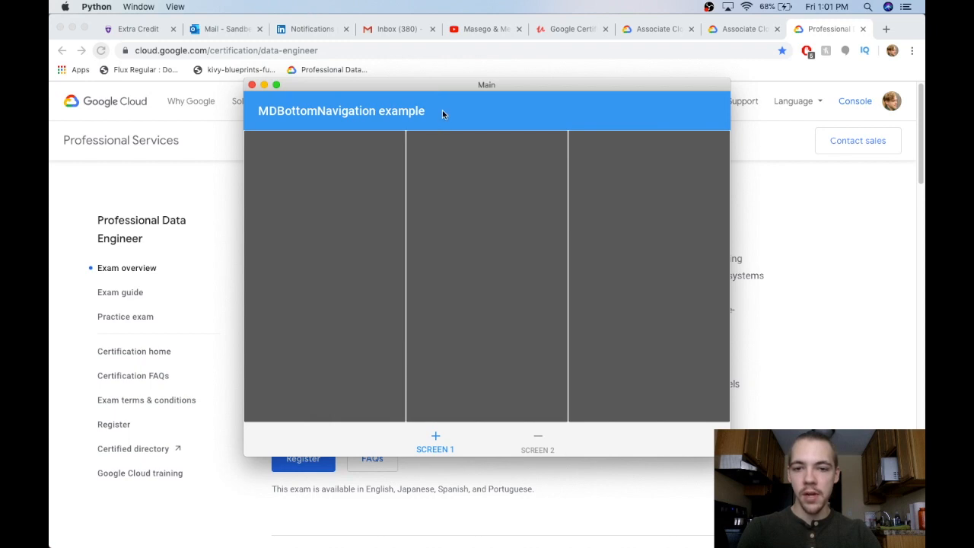
{"action": "mouse_move", "coordinate": [444, 298]}
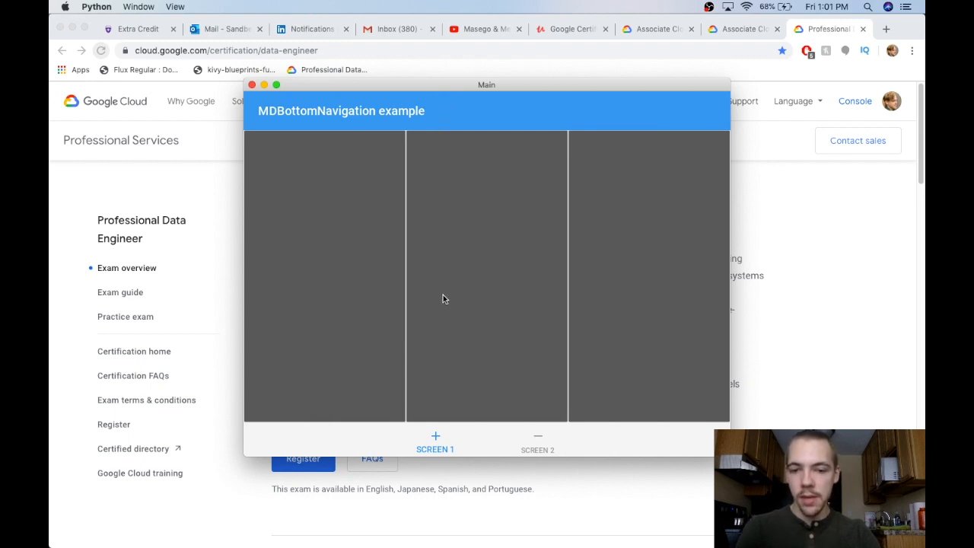
{"action": "mouse_move", "coordinate": [523, 440]}
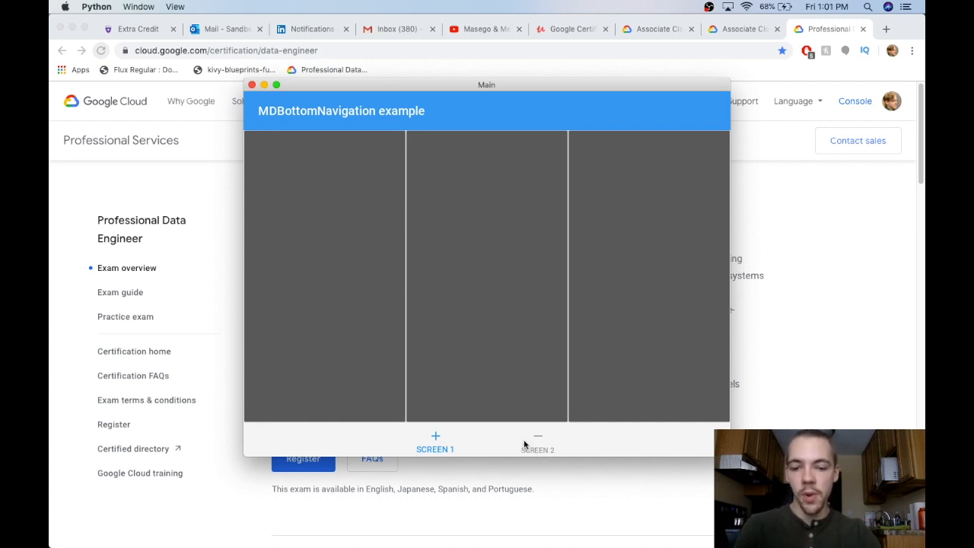
{"action": "mouse_move", "coordinate": [464, 317]}
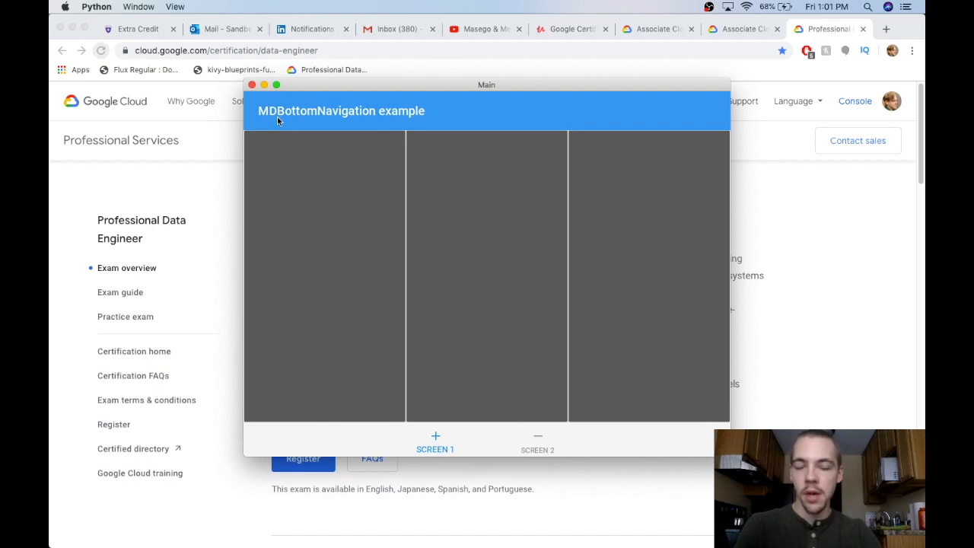
{"action": "mouse_move", "coordinate": [410, 118]}
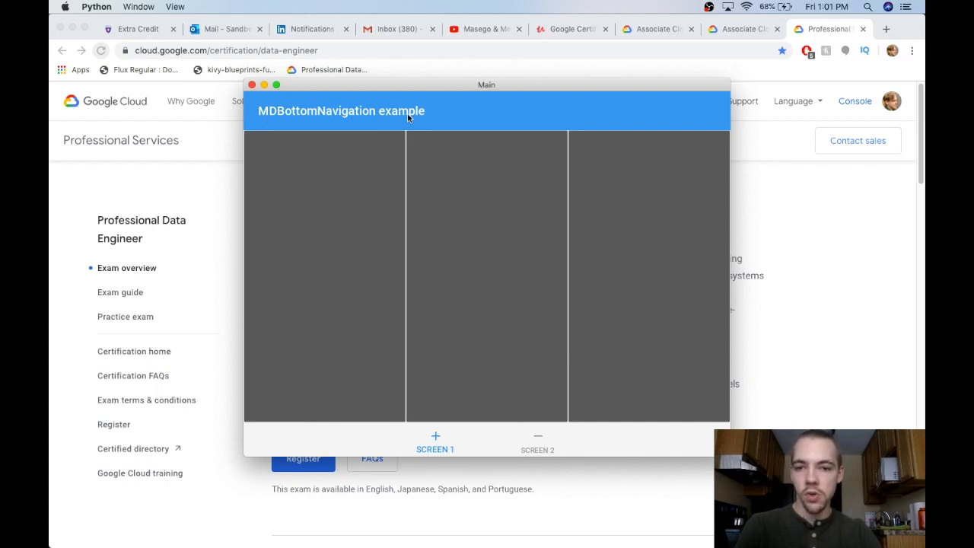
{"action": "mouse_move", "coordinate": [419, 143]}
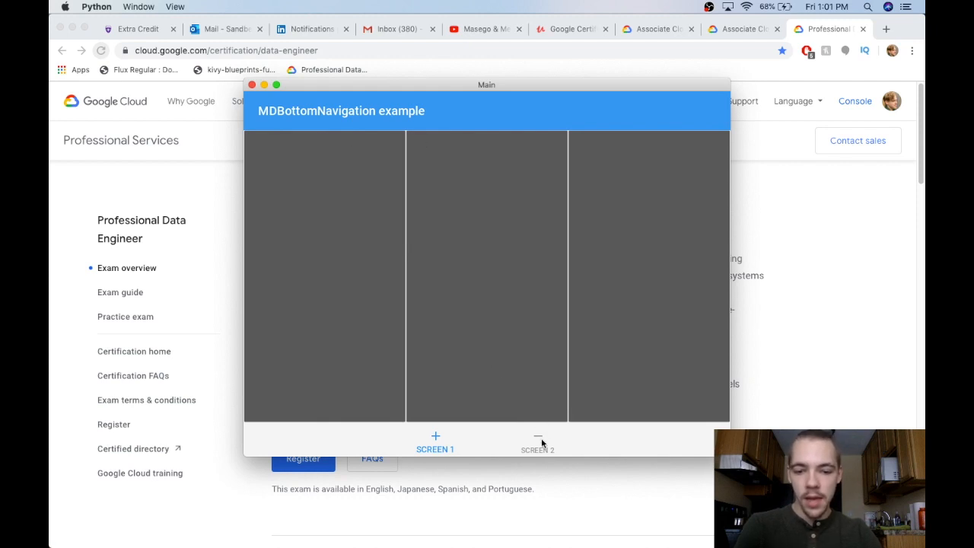
Press a button on Screen 1 and switch to the SCREEN 2 tab showing three vertical buttons
{"action": "left_click", "coordinate": [537, 442]}
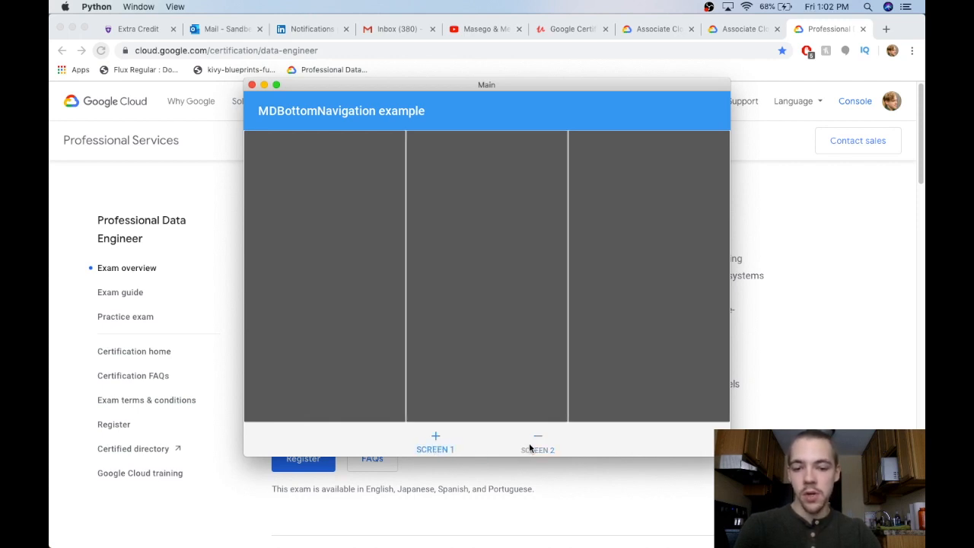
{"action": "left_click", "coordinate": [537, 444]}
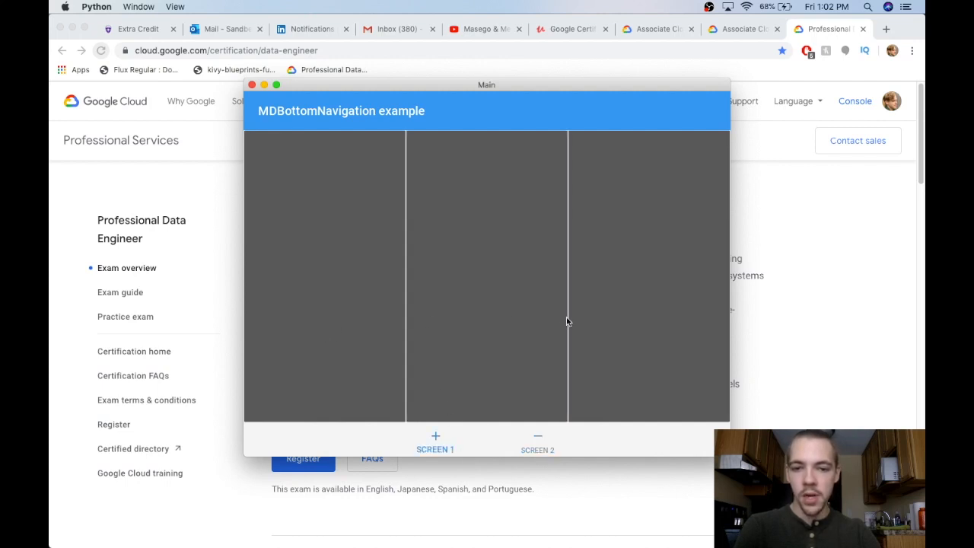
{"action": "left_click", "coordinate": [435, 442]}
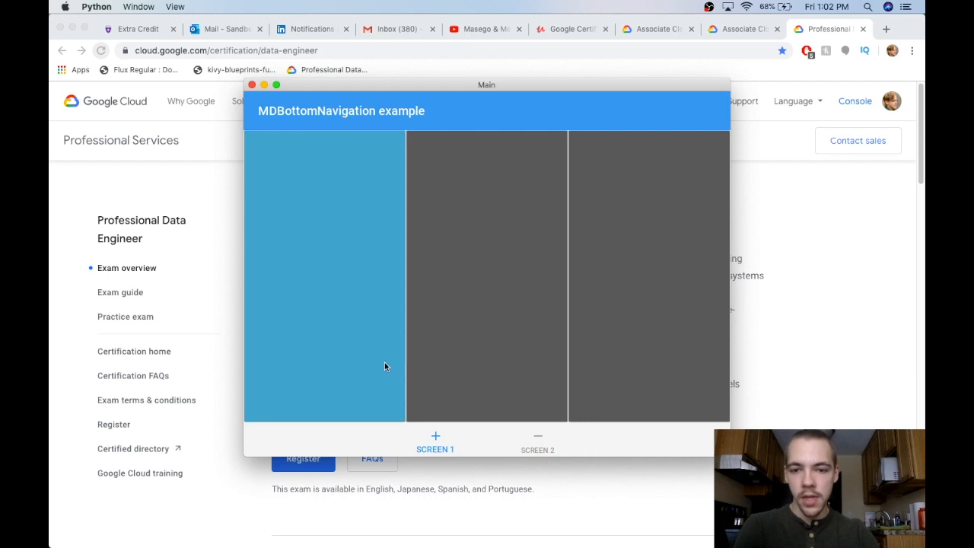
{"action": "left_click", "coordinate": [537, 442]}
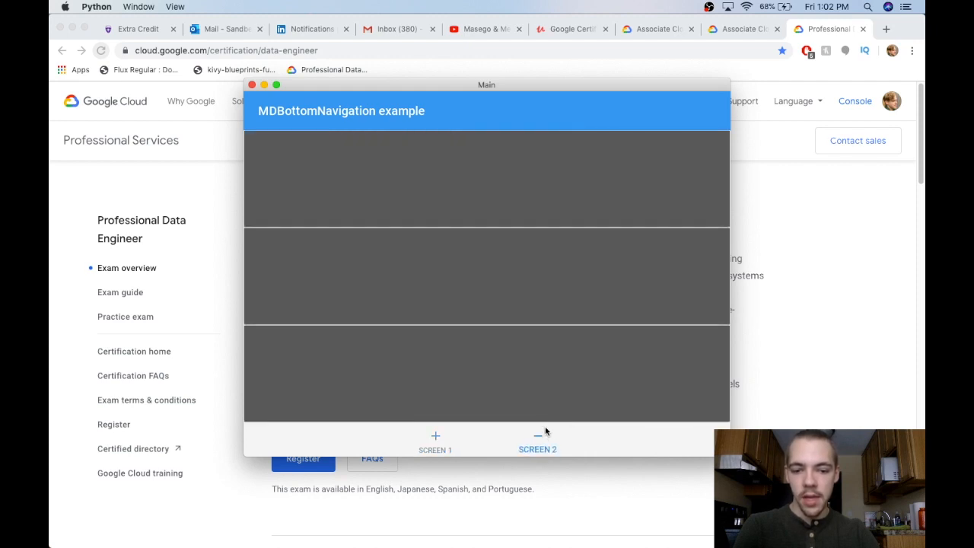
{"action": "mouse_move", "coordinate": [522, 189]}
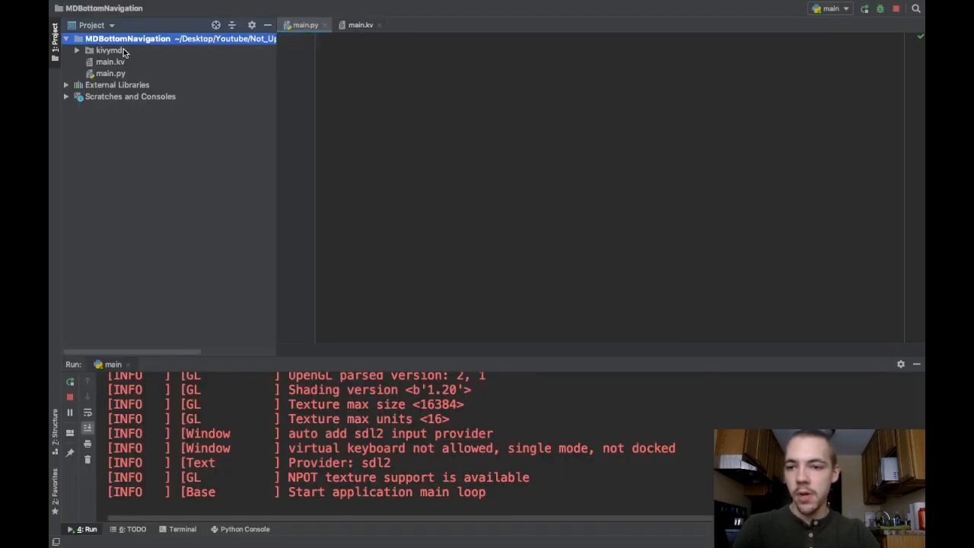
Point out the kivymd folder and main.kv, then open the empty main.py in the editor
{"action": "left_click", "coordinate": [110, 49]}
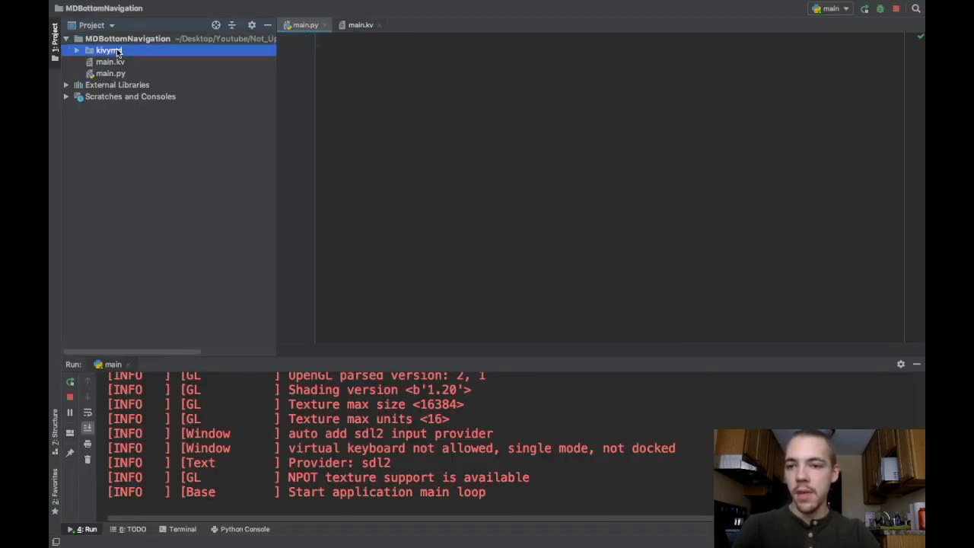
{"action": "left_click", "coordinate": [109, 49]}
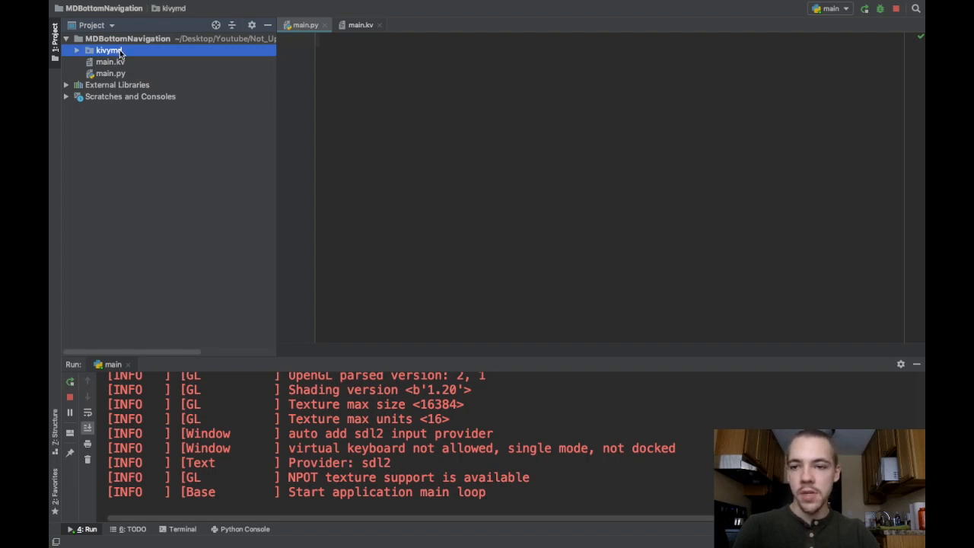
{"action": "mouse_move", "coordinate": [122, 67]}
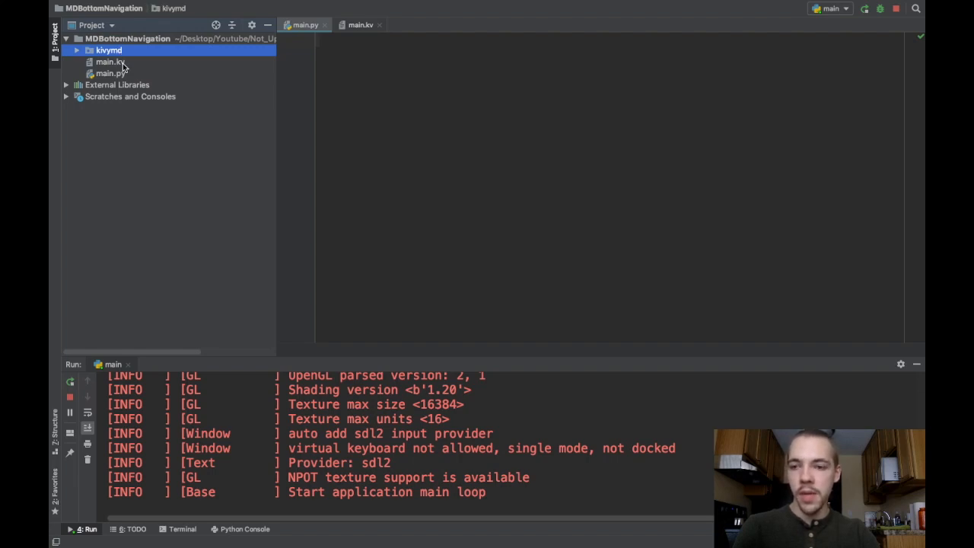
{"action": "left_click", "coordinate": [110, 61]}
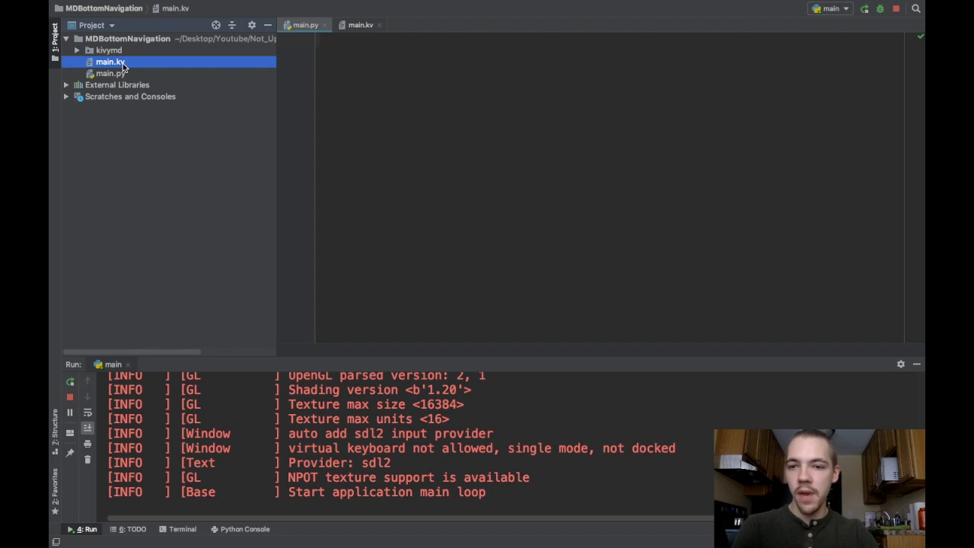
{"action": "left_click", "coordinate": [110, 73]}
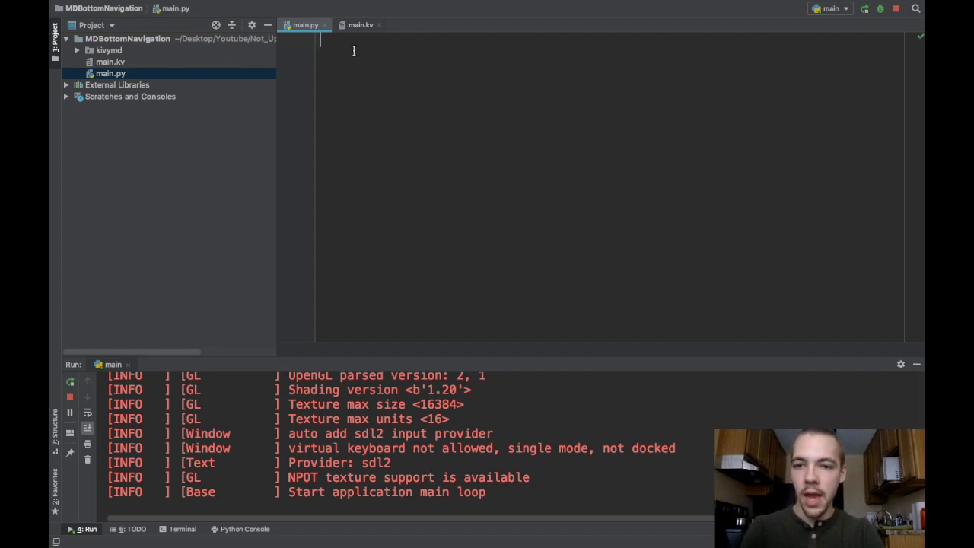
Write main.py: import MDApp from kivymd.app, define class MainApp(MDApp), and call MainApp().run()
{"action": "type", "text": "from"}
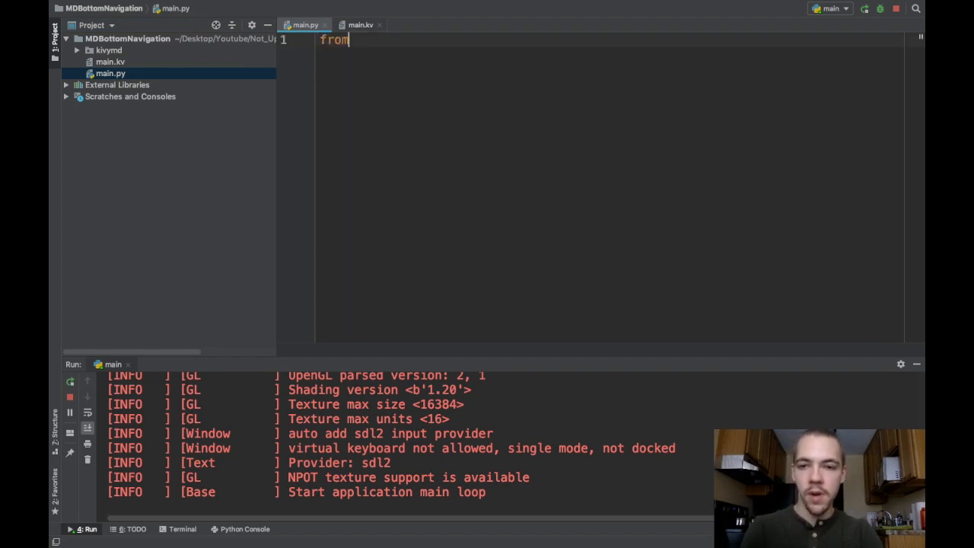
{"action": "type", "text": "kivymd.app import MDApp"}
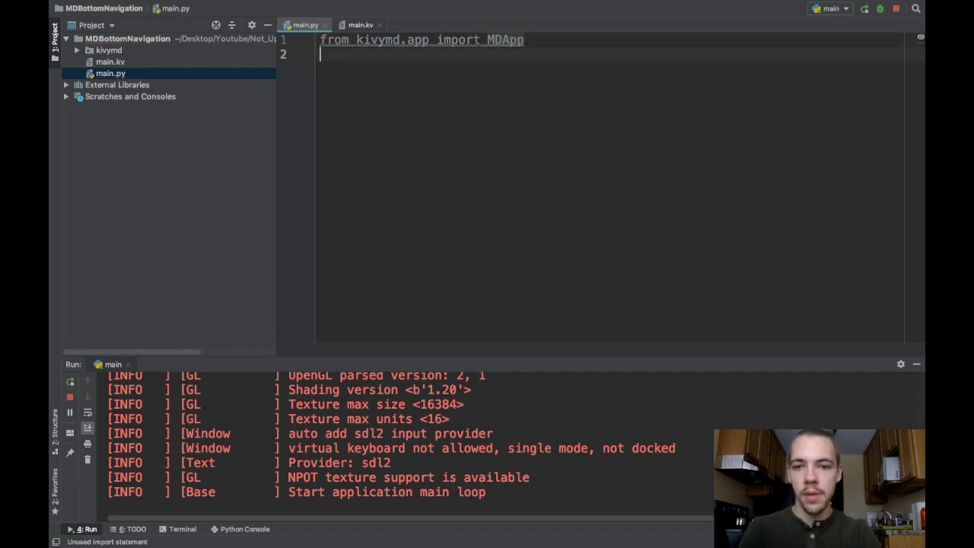
{"action": "type", "text": "class_M"}
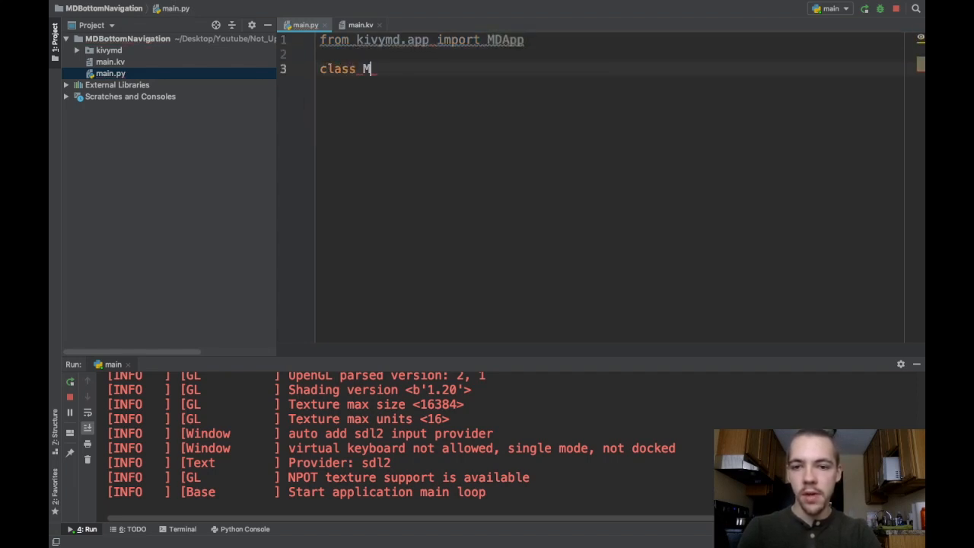
{"action": "type", "text": "ainApp()"}
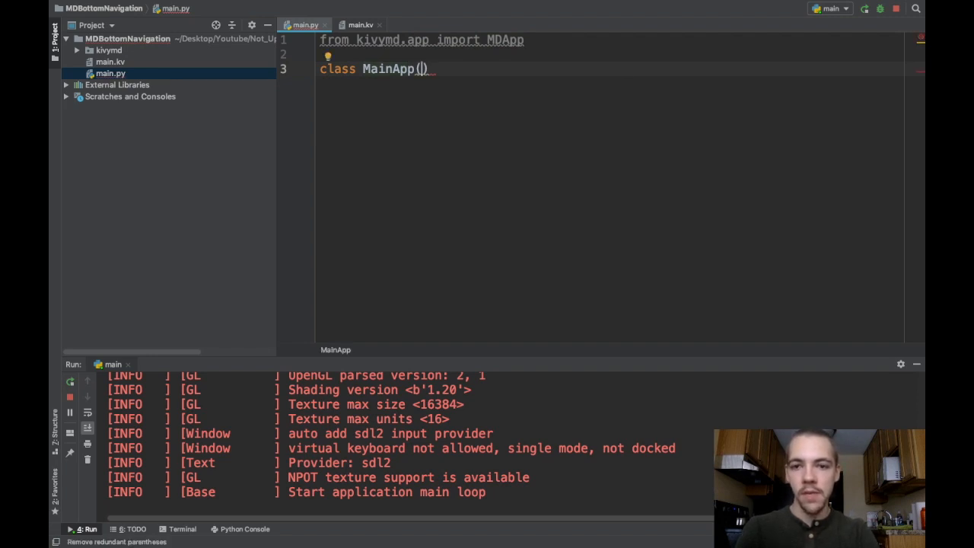
{"action": "type", "text": "MDApp"}
{"action": "type", "text": "pass"}
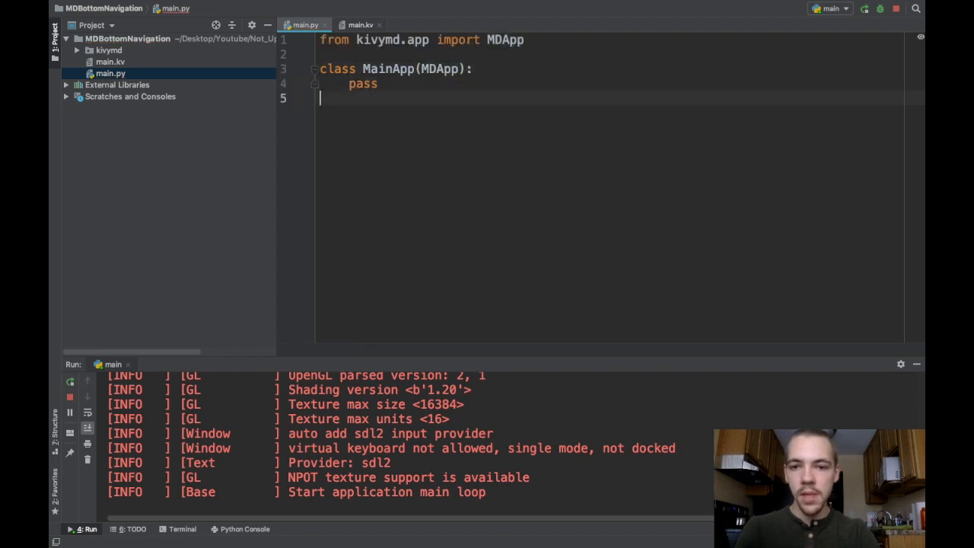
{"action": "type", "text": "MainApp"}
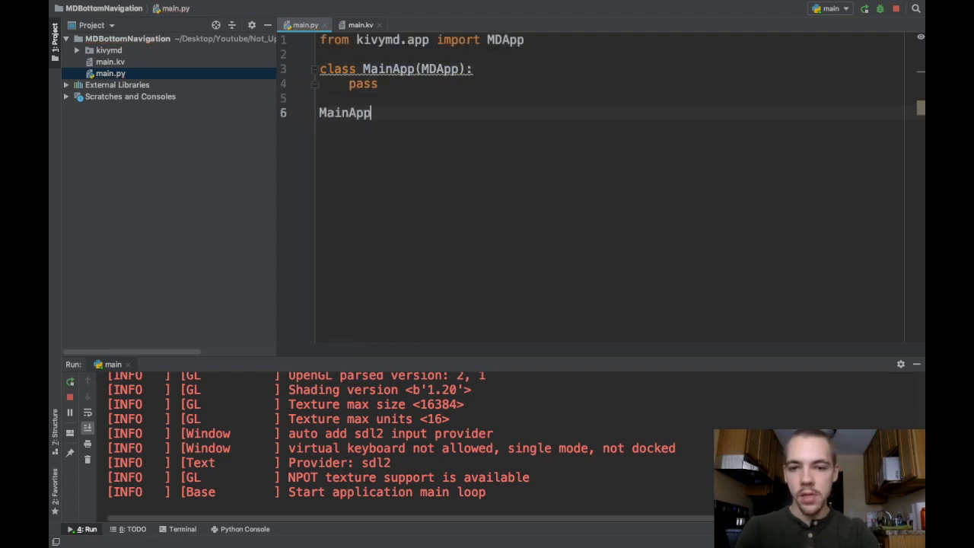
{"action": "type", "text": "().run()"}
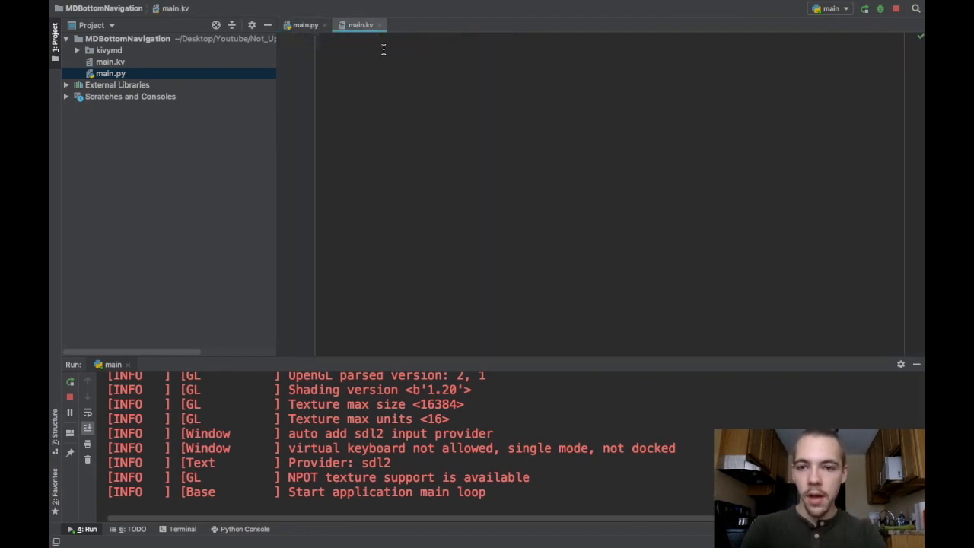
Start main.kv with MDBottomNavigation: and a comment calling it a fancy ScreenManager
{"action": "type", "text": "MDBottomNavigatio"}
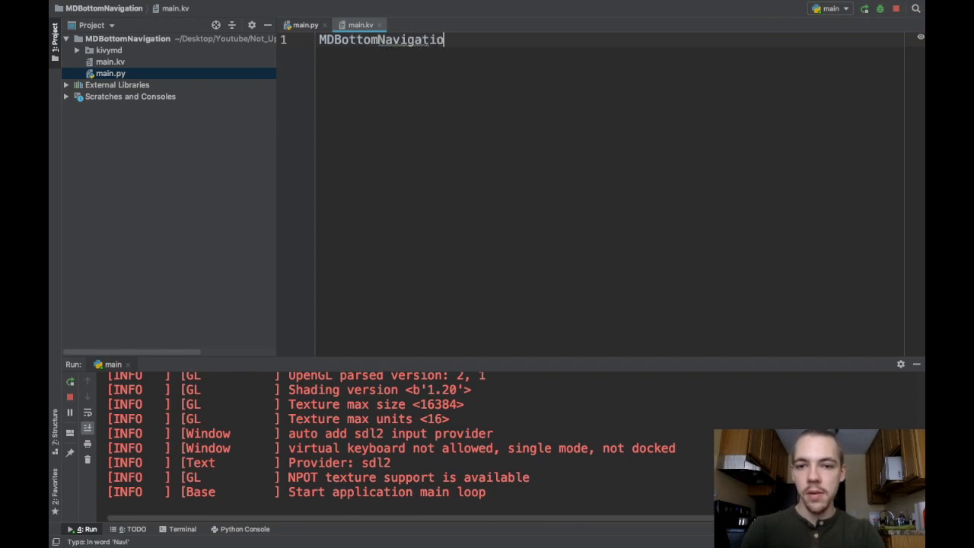
{"action": "type", "text": "n:"}
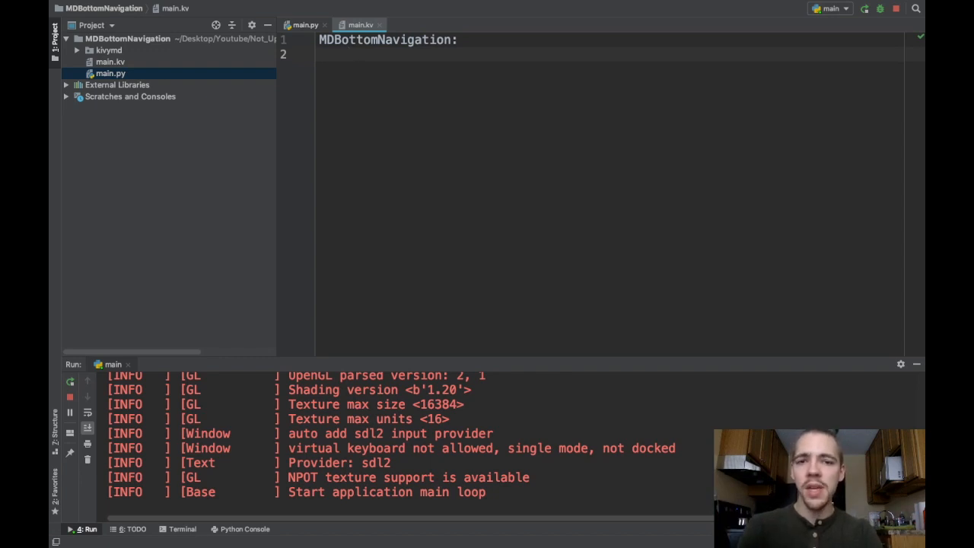
{"action": "type", "text": "#"}
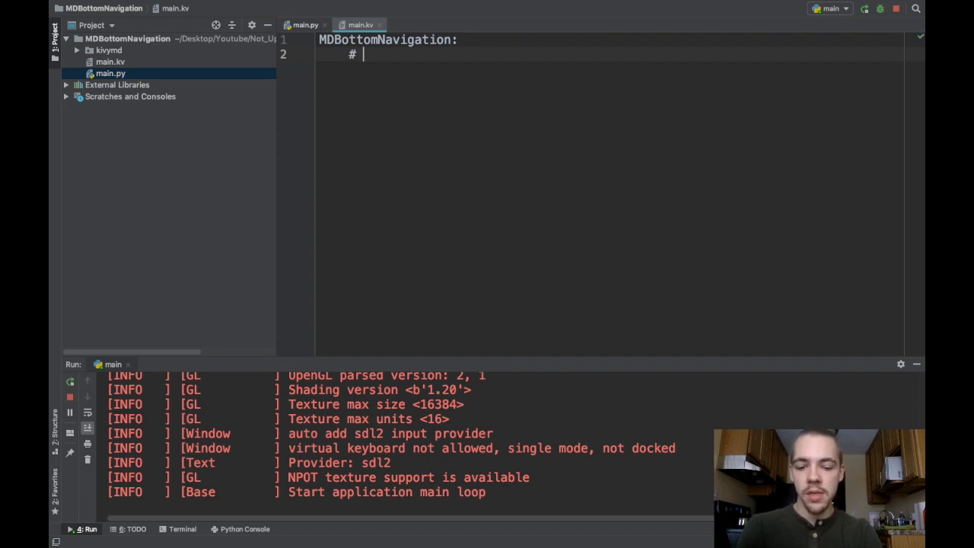
{"action": "type", "text": "This is a fan"}
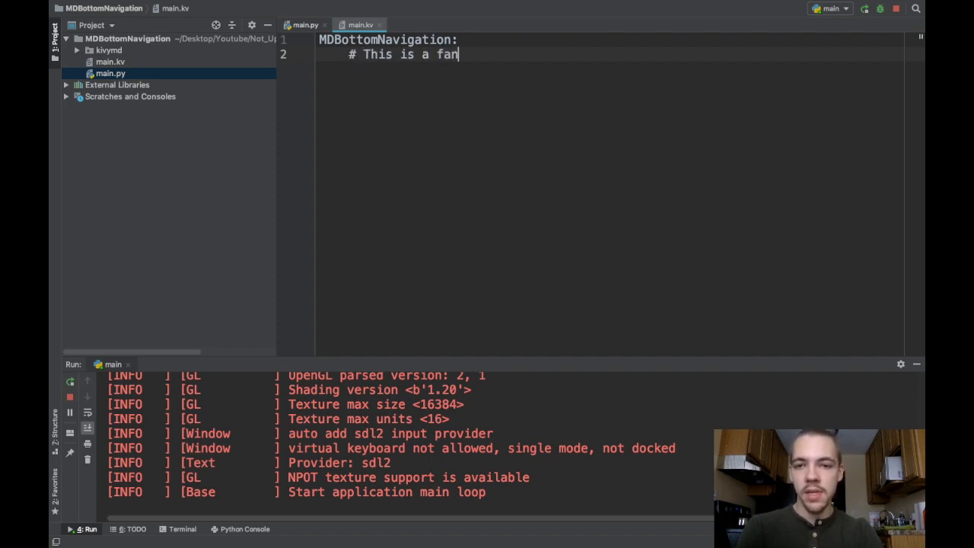
{"action": "type", "text": "cy ScreenManager"}
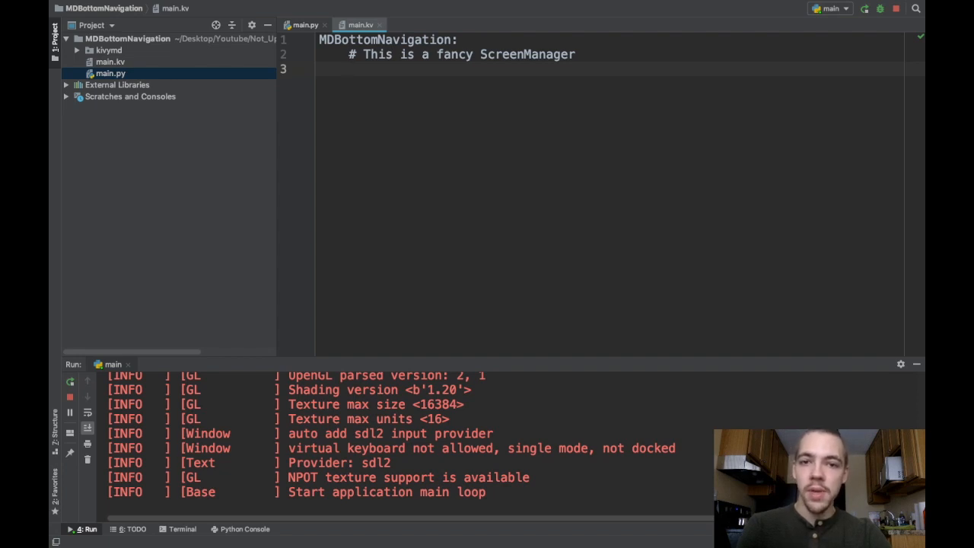
Add an MDBottomNavigationItem with text "Screen 1 text", name "screen1" and an empty icon entry
{"action": "type", "text": "MDBottomNavigationI"}
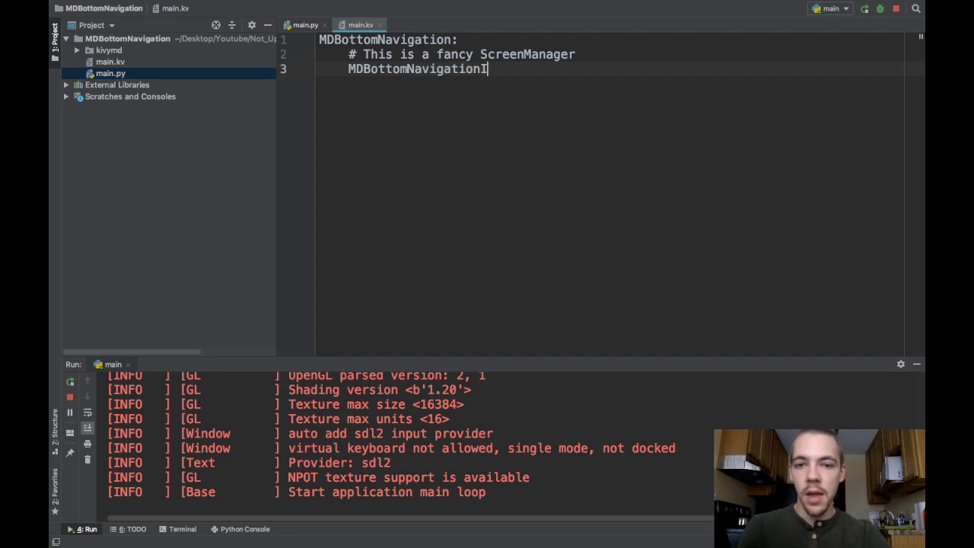
{"action": "type", "text": "tem"}
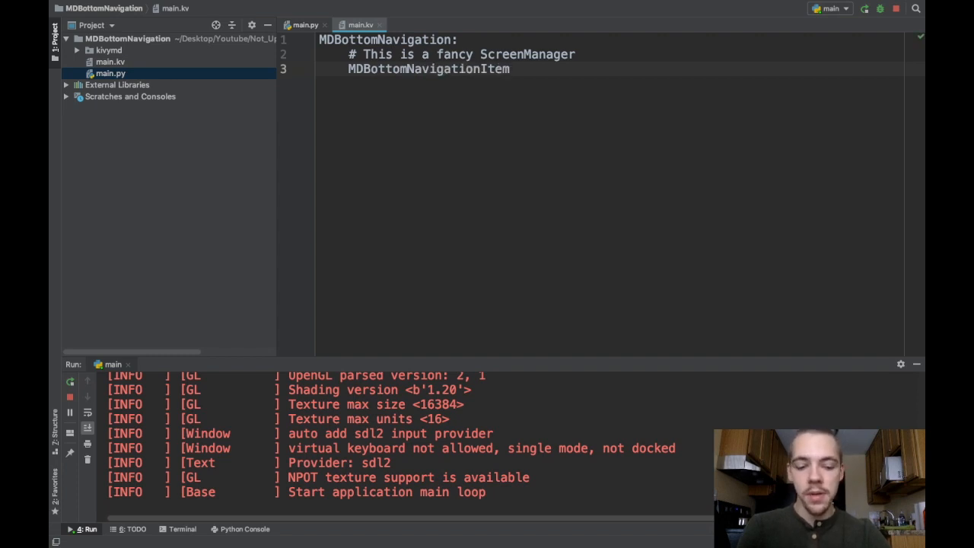
{"action": "type", "text": ":"}
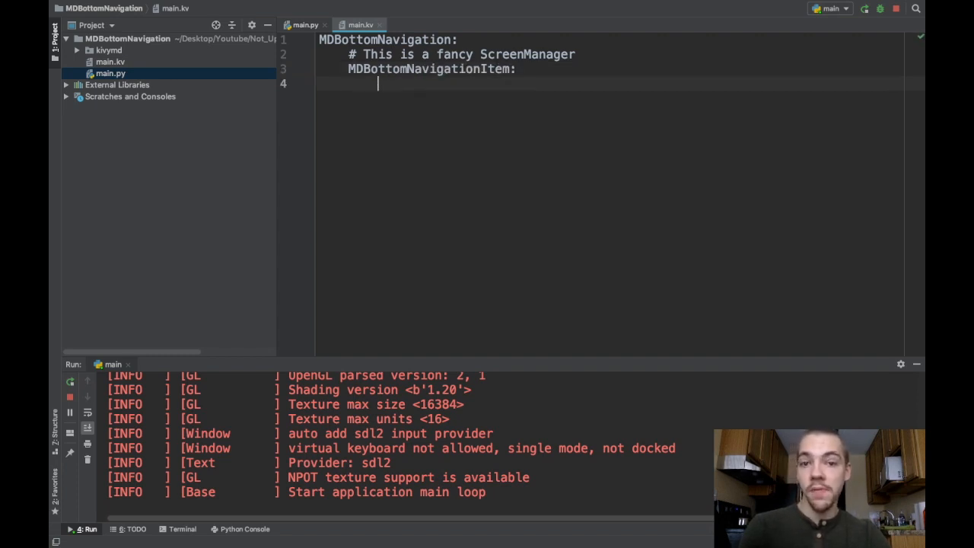
{"action": "type", "text": "# This is a fancy Screen"}
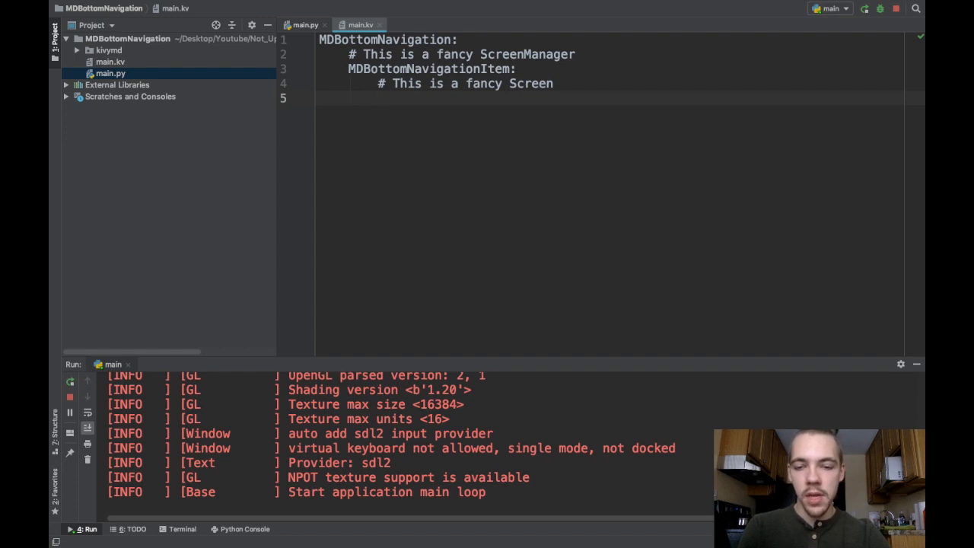
{"action": "type", "text": "text: \"\""}
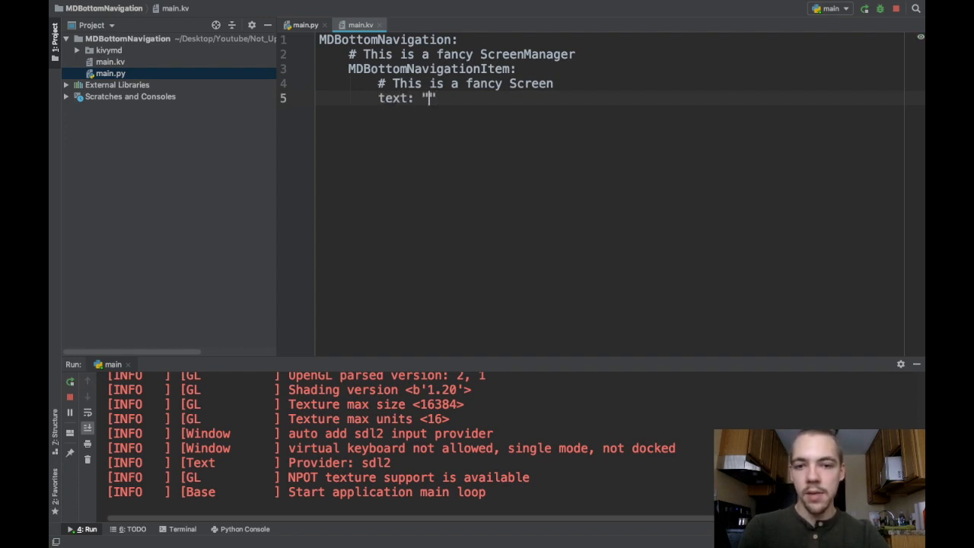
{"action": "type", "text": "Screen 1 text"}
{"action": "type", "text": "na"}
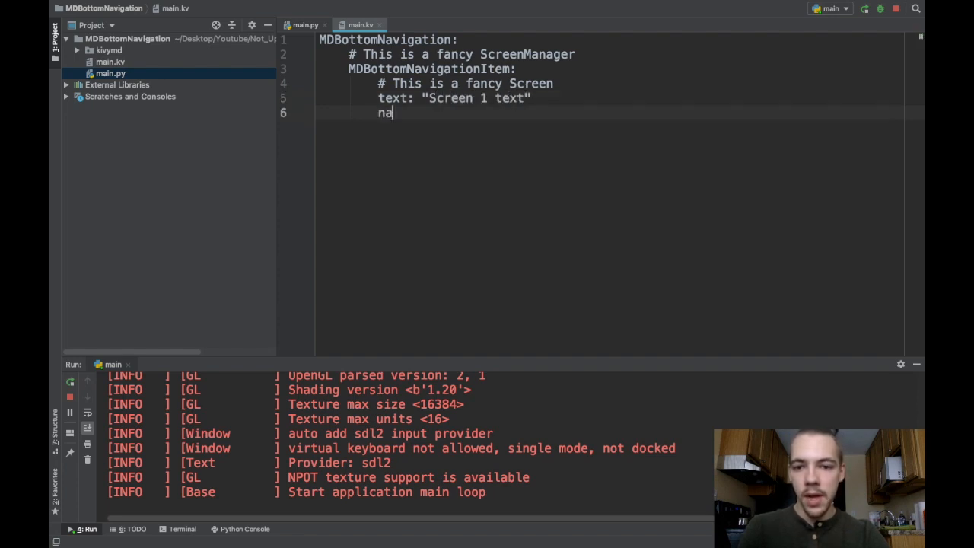
{"action": "type", "text": "me:"}
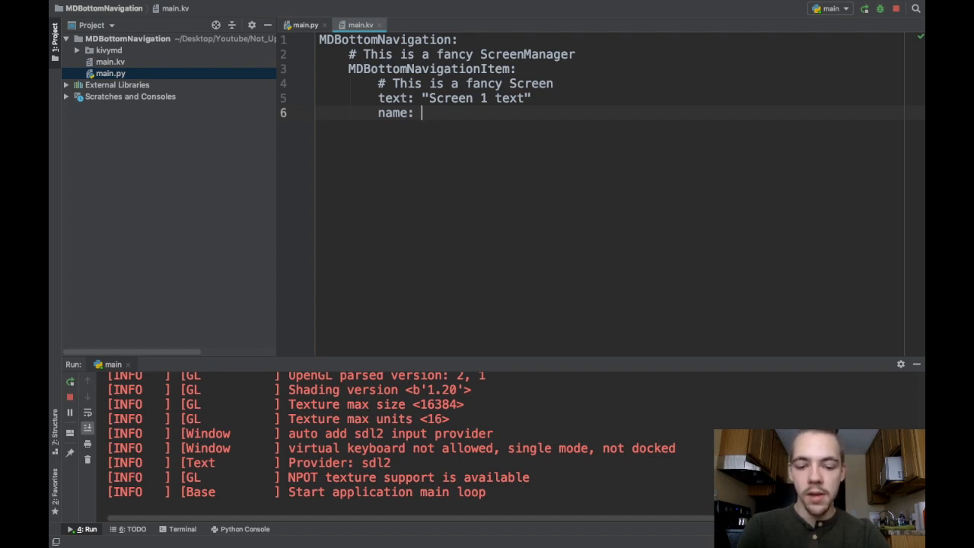
{"action": "type", "text": "\"screen1\""}
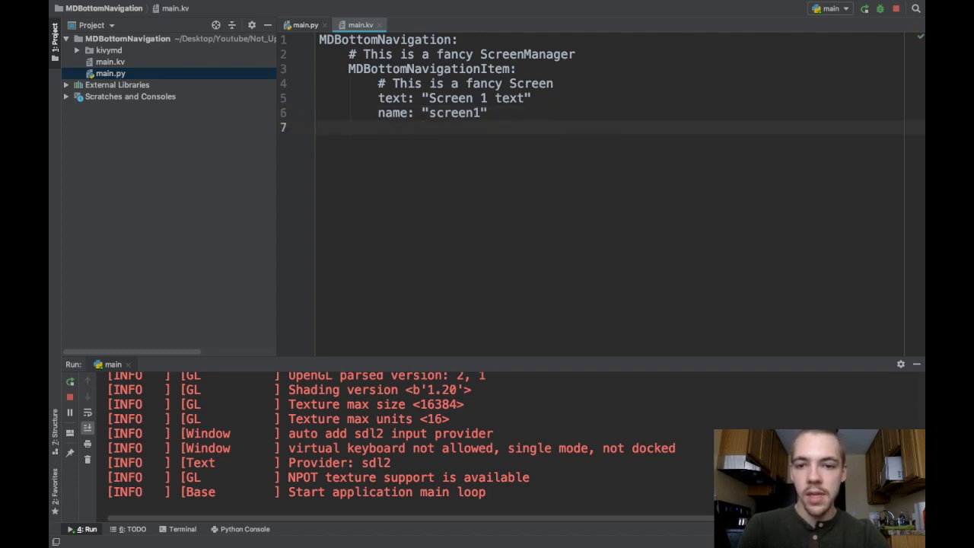
{"action": "type", "text": "icon:"}
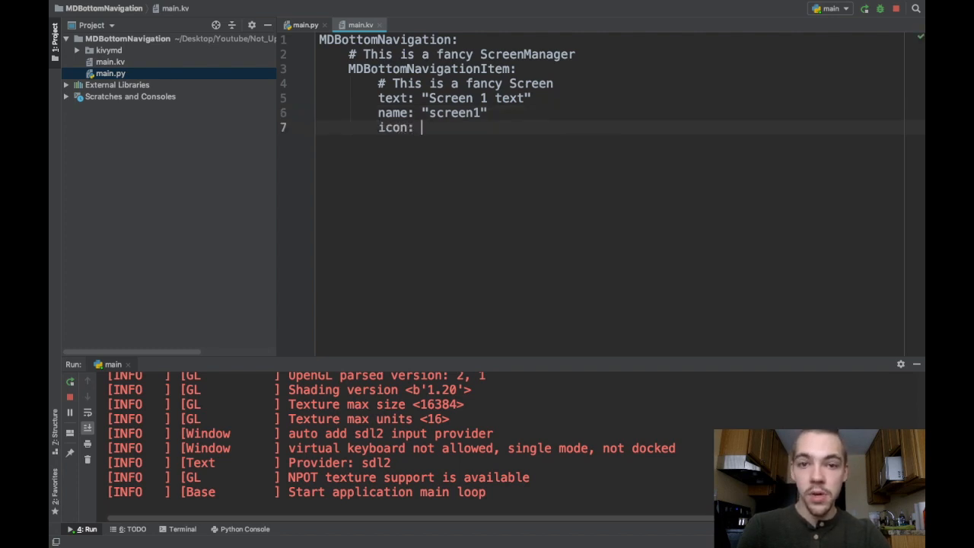
{"action": "mouse_move", "coordinate": [265, 51]}
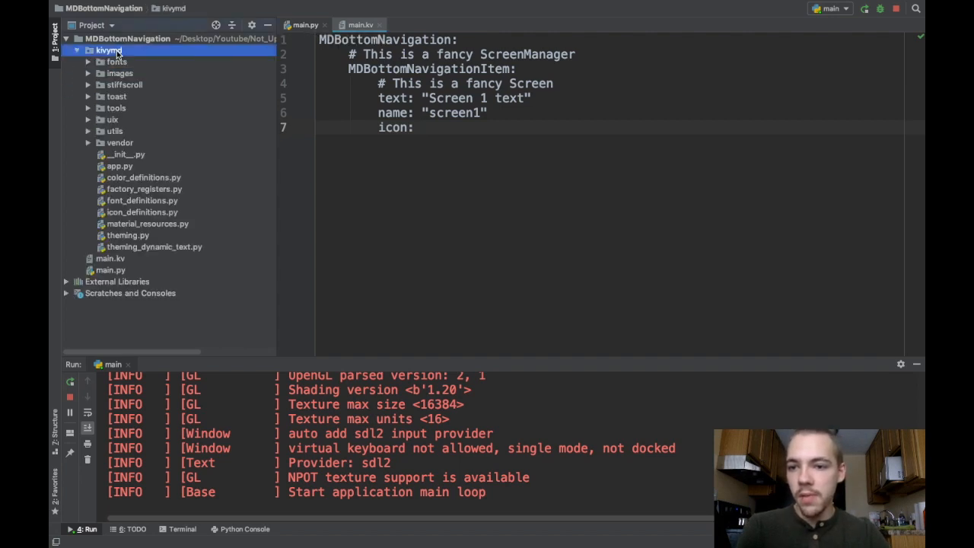
{"action": "mouse_move", "coordinate": [152, 213]}
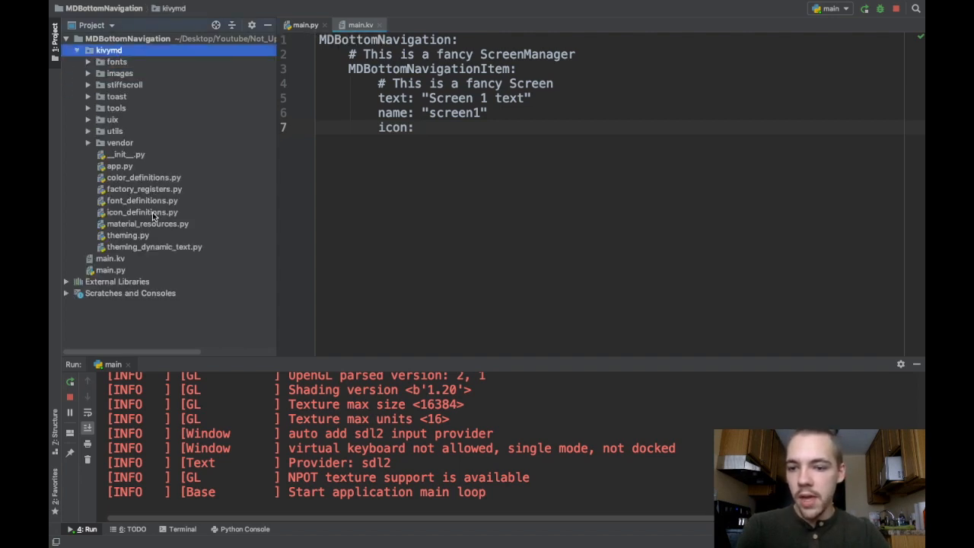
Look up the account-card-details-outline icon name in kivymd's icon_definitions.py and return to main.kv
{"action": "double_click", "coordinate": [142, 213]}
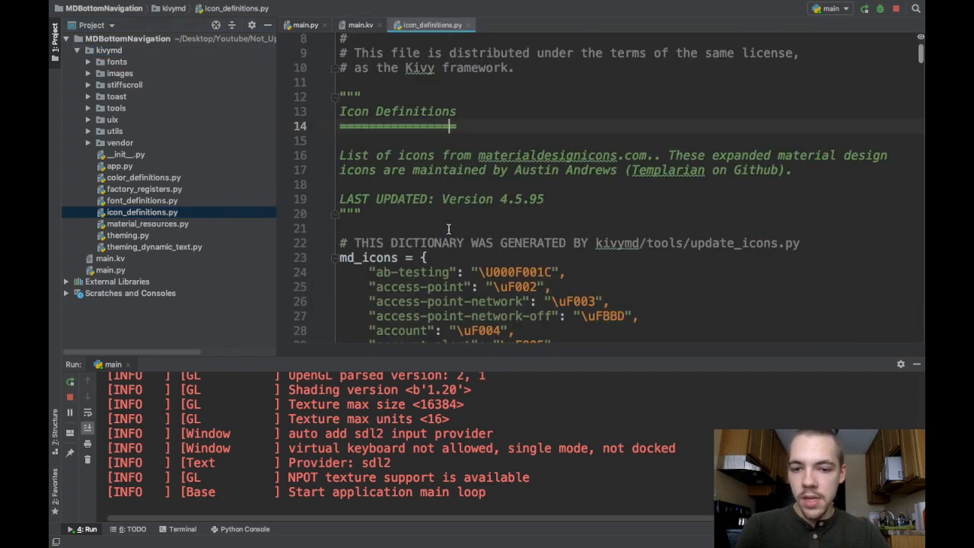
{"action": "scroll", "scroll_direction": "down", "scroll_amount": 3}
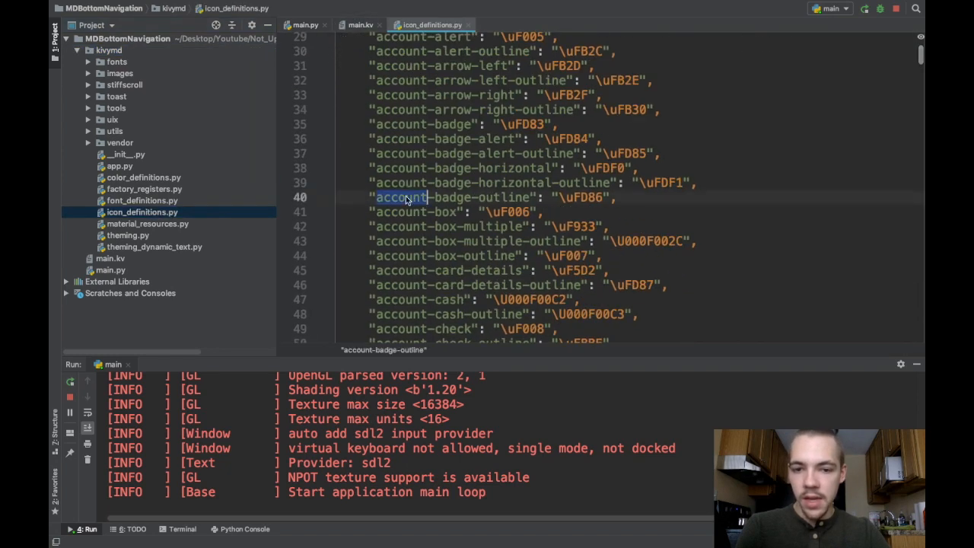
{"action": "scroll", "scroll_direction": "down", "scroll_amount": 3}
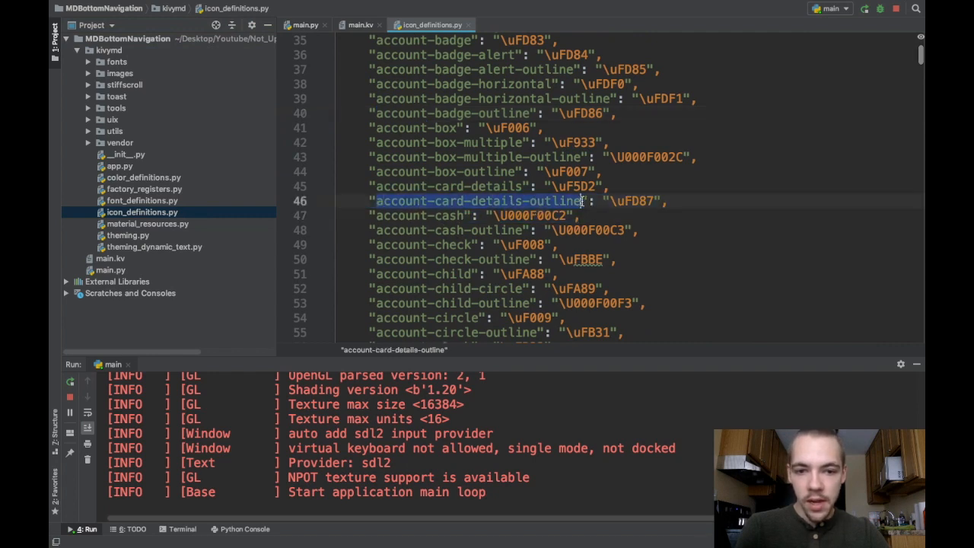
{"action": "left_click", "coordinate": [359, 24]}
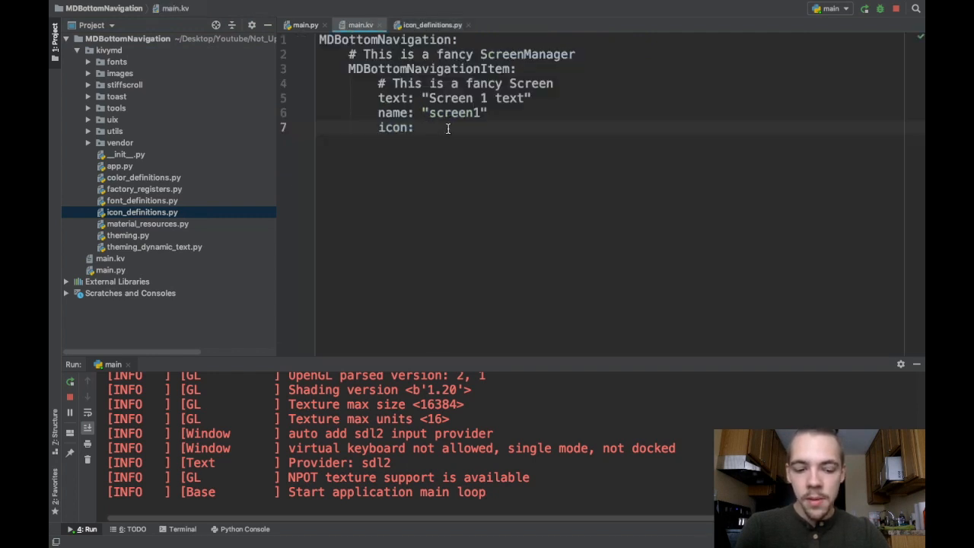
Set the item's icon to "account-card-details-outline"
{"action": "type", "text": "\"account-card-details-outline\""}
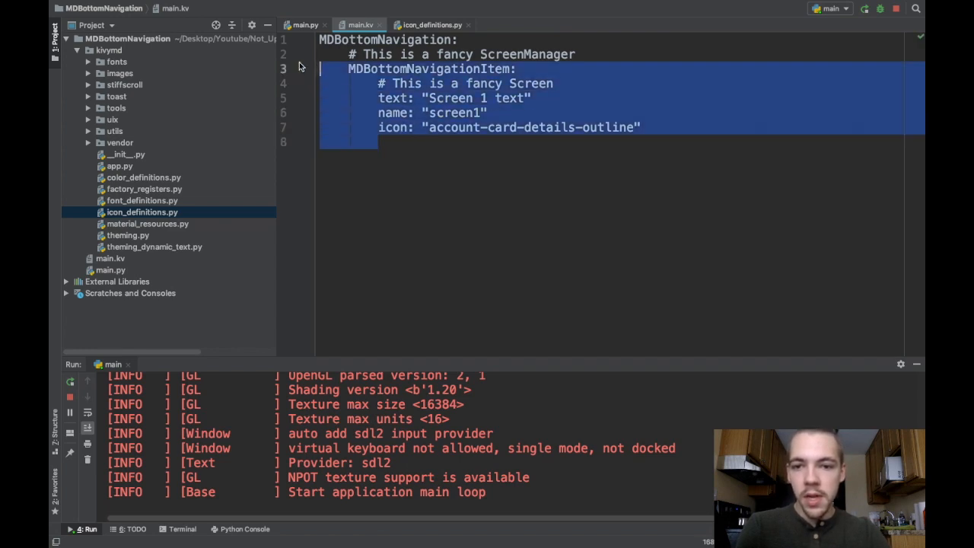
{"action": "left_click", "coordinate": [432, 143]}
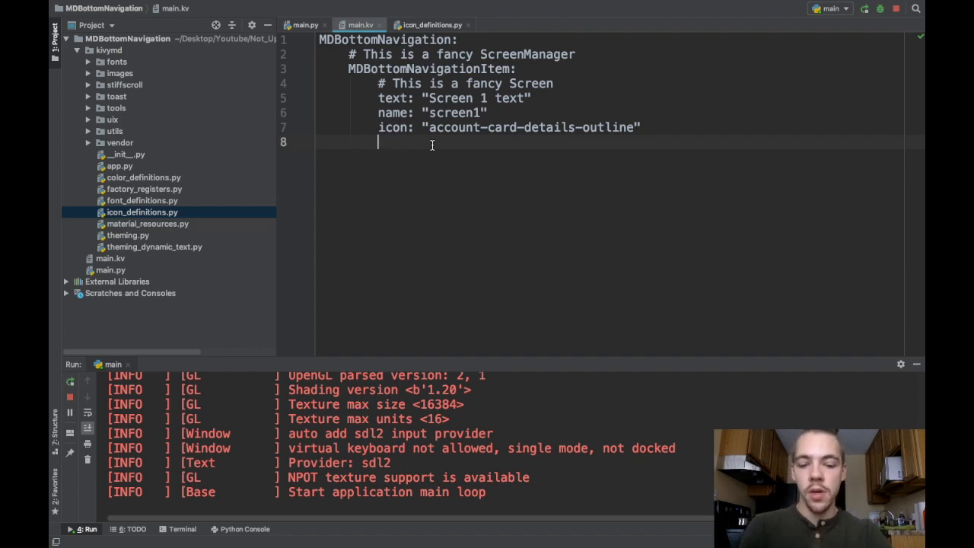
{"action": "type", "text": "H"}
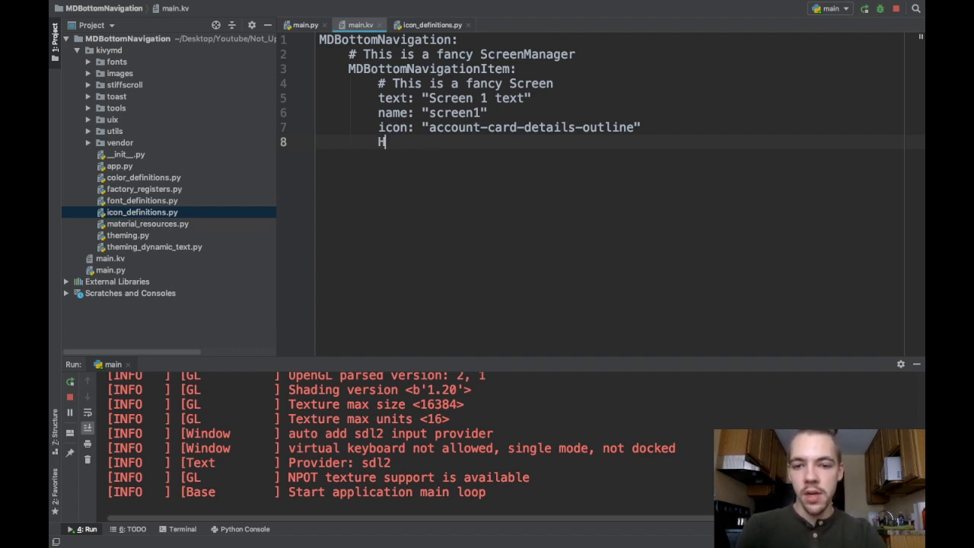
{"action": "key", "text": "Backspace"}
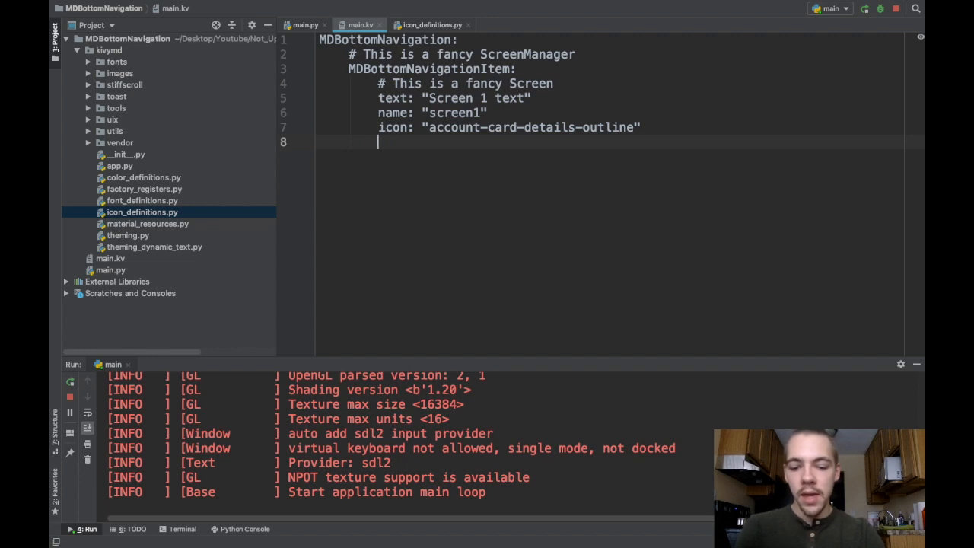
Nest a BoxLayout holding three Buttons inside the first navigation item
{"action": "type", "text": "Button:"}
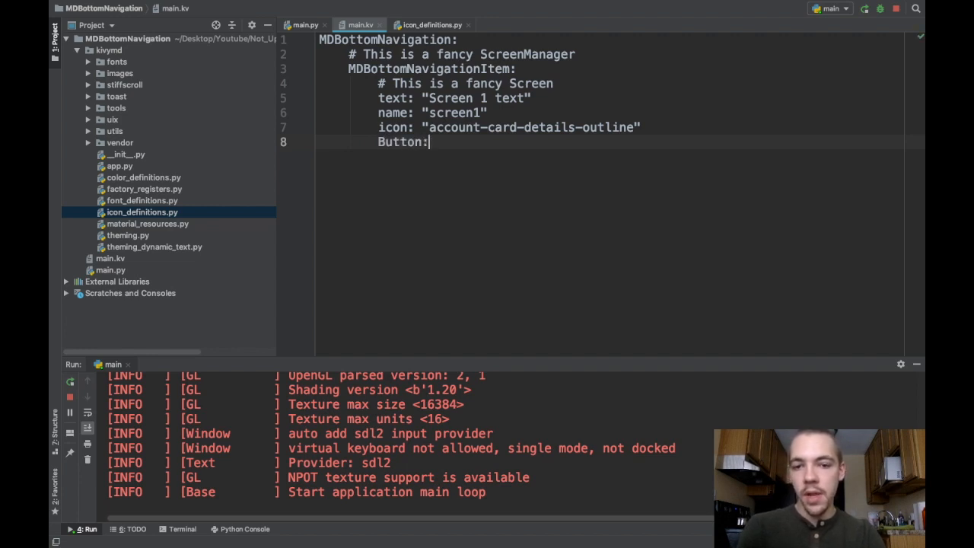
{"action": "type", "text": "BoxL"}
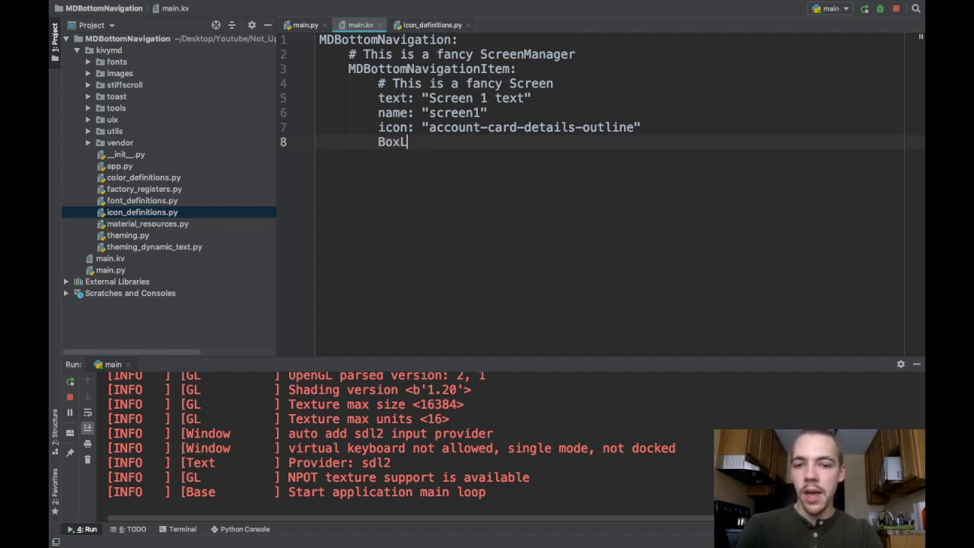
{"action": "type", "text": "ayout:"}
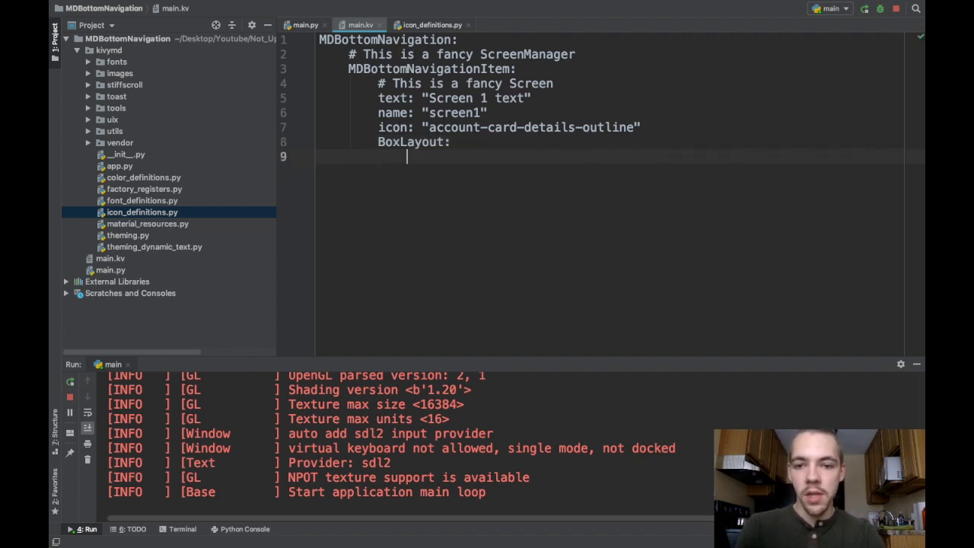
{"action": "type", "text": "Button:"}
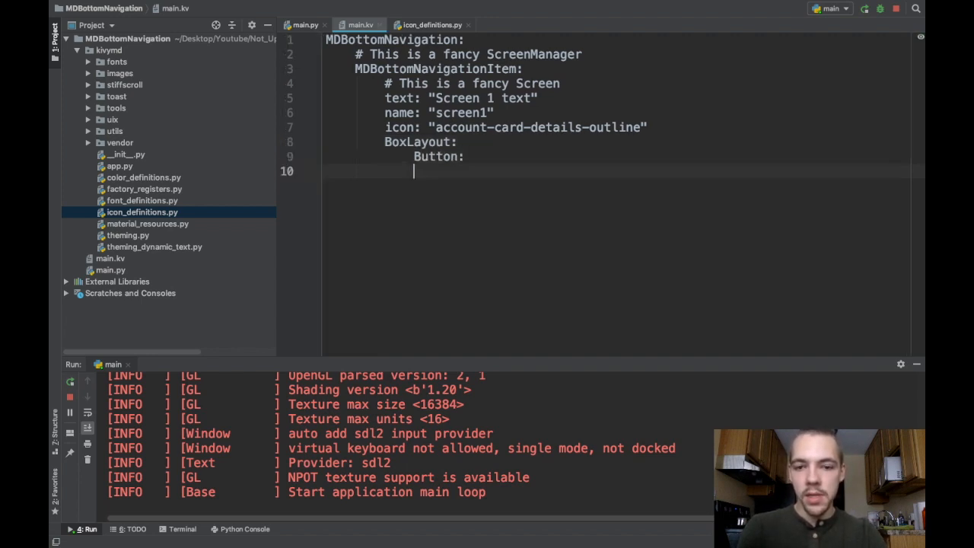
{"action": "type", "text": "Button:"}
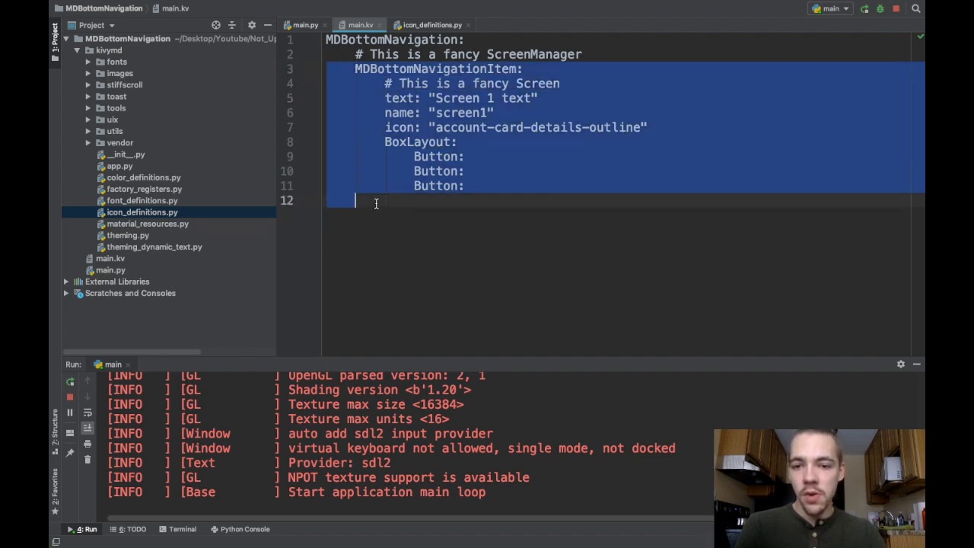
Add a second MDBottomNavigationItem with text "Screen 2", name "screen2" and icon "plus"
{"action": "type", "text": "MD"}
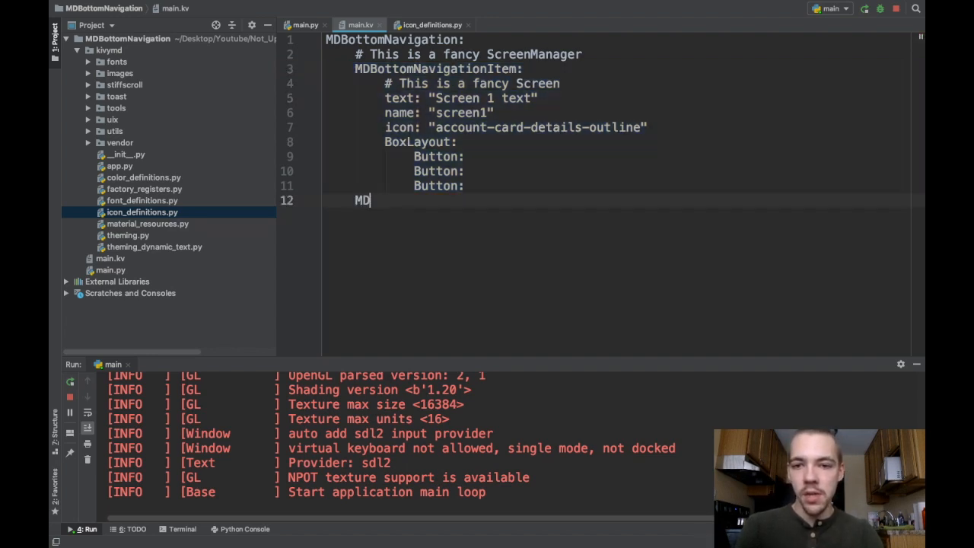
{"action": "type", "text": "Bottom"}
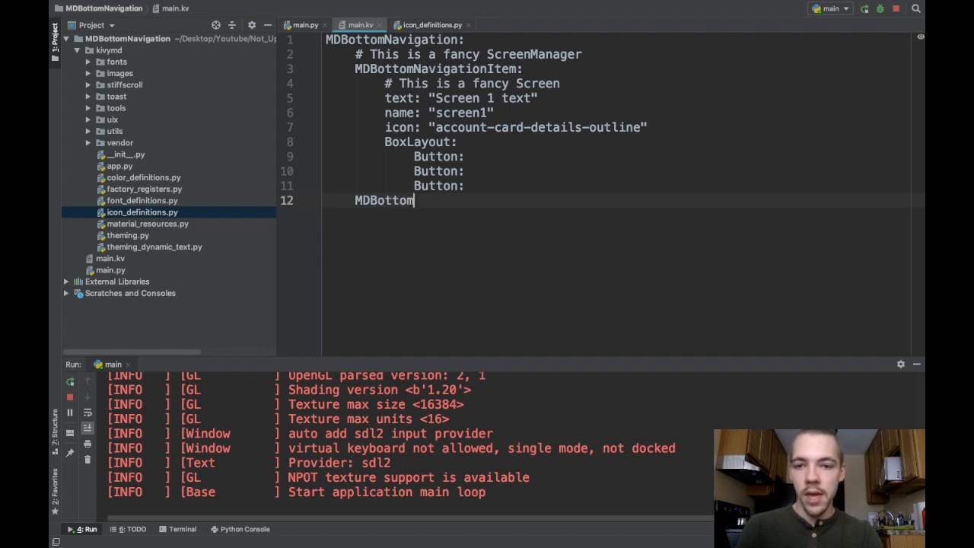
{"action": "type", "text": "Navigation"}
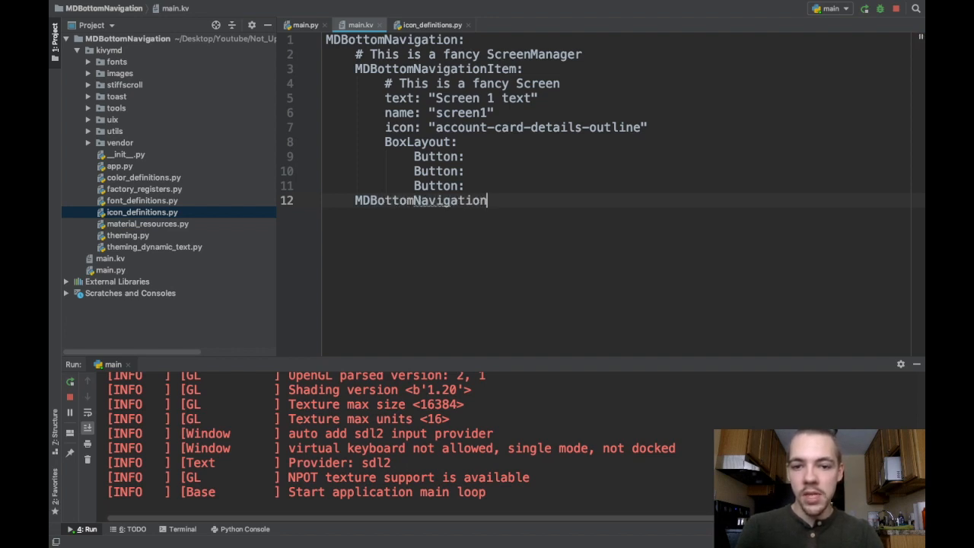
{"action": "type", "text": "Item:"}
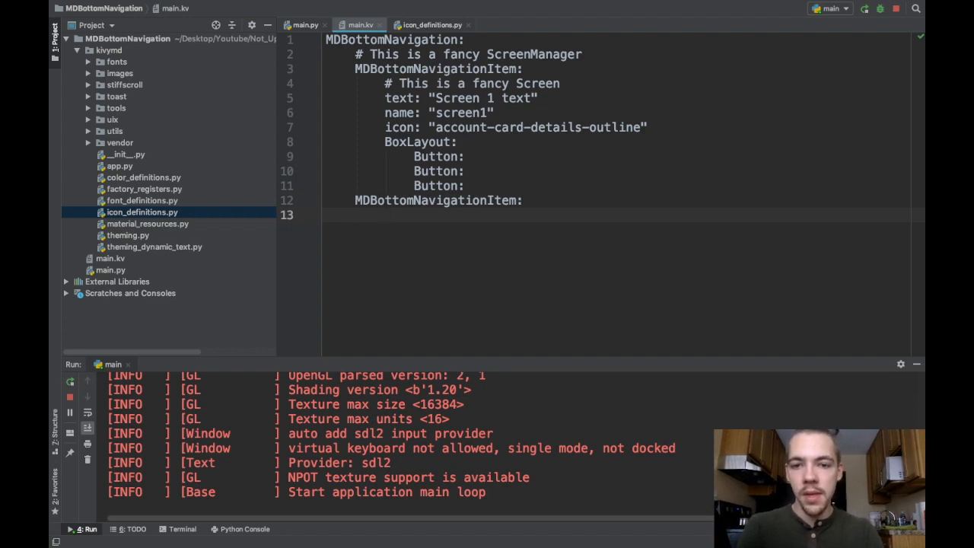
{"action": "type", "text": "text: \"Screen 2"}
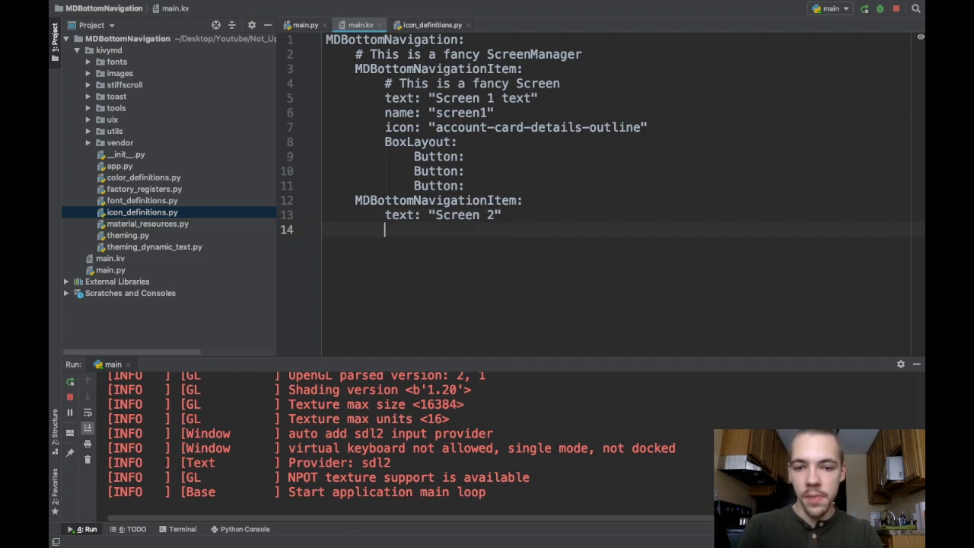
{"action": "type", "text": "name: \"sc\""}
{"action": "type", "text": "icon"}
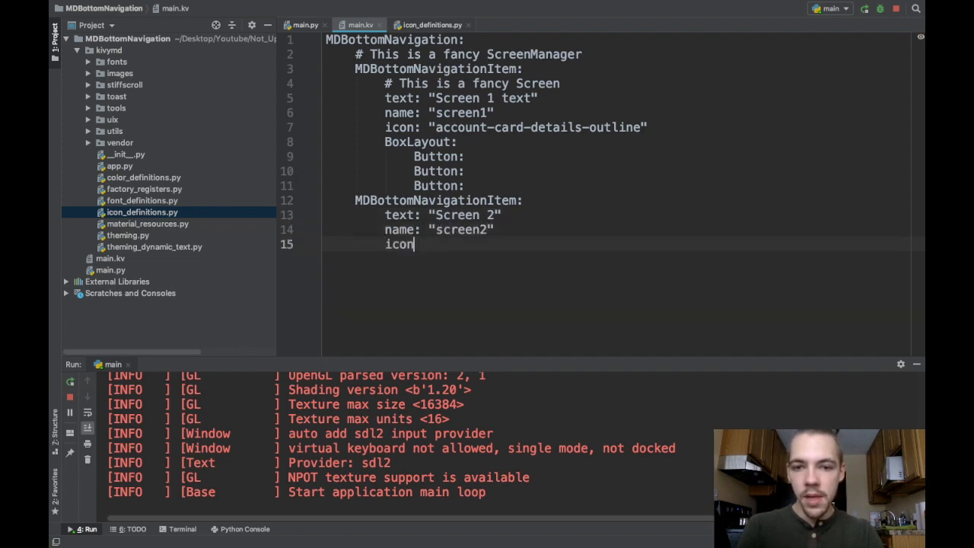
{"action": "type", "text": ": \"\""}
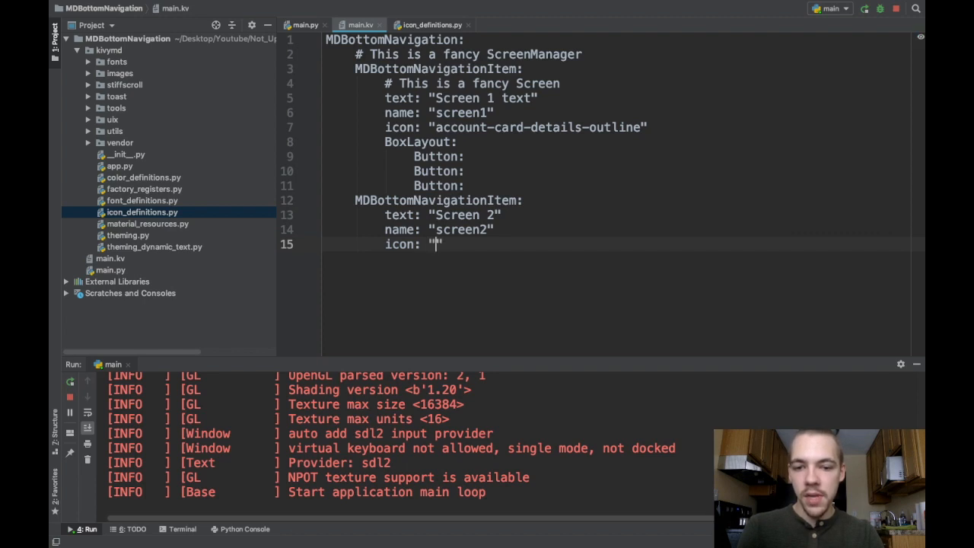
{"action": "type", "text": "plus"}
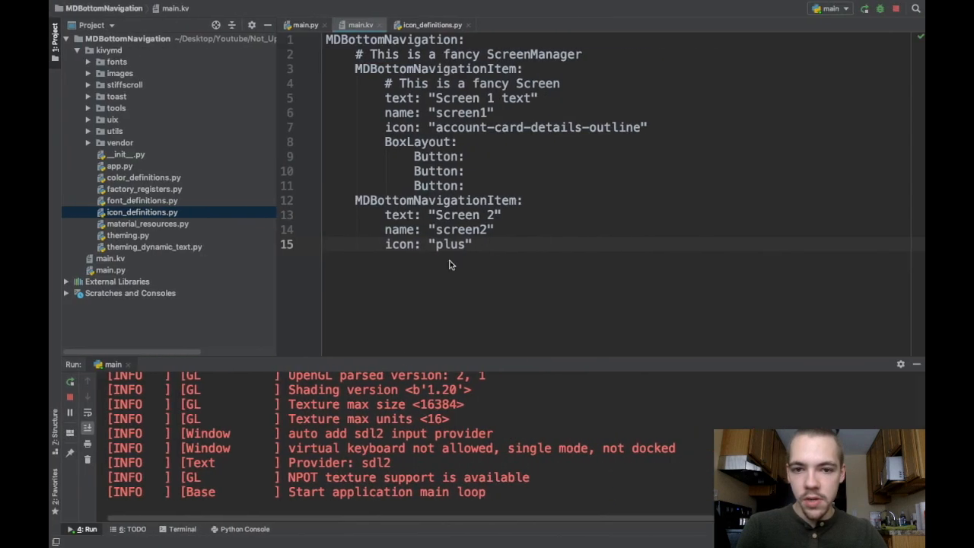
Run the app to test the two bottom-navigation tabs
{"action": "double_click", "coordinate": [539, 127]}
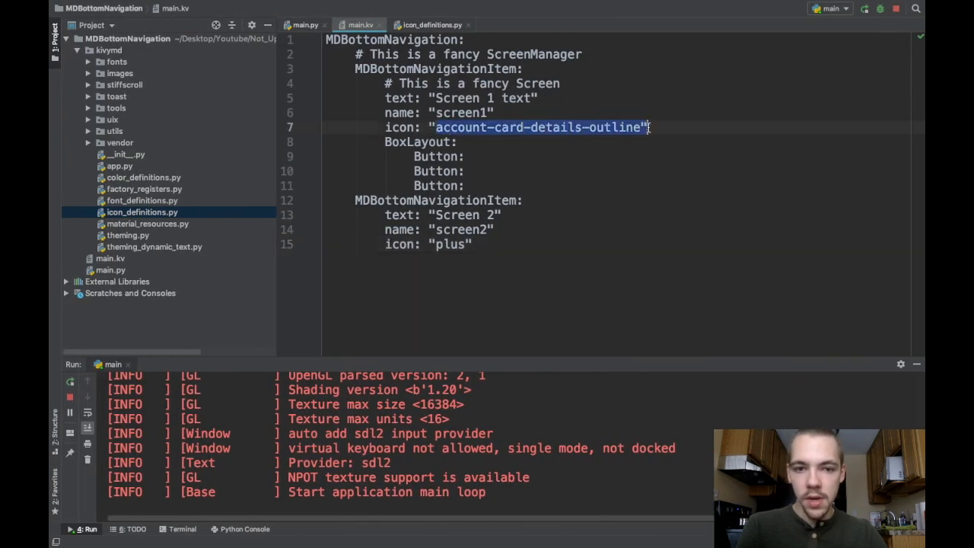
{"action": "left_click", "coordinate": [435, 97]}
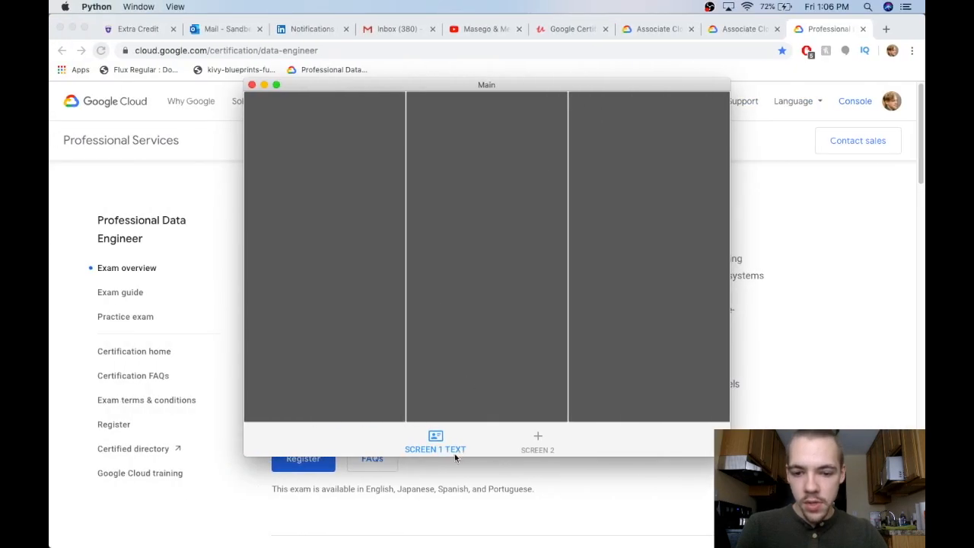
{"action": "mouse_move", "coordinate": [499, 432]}
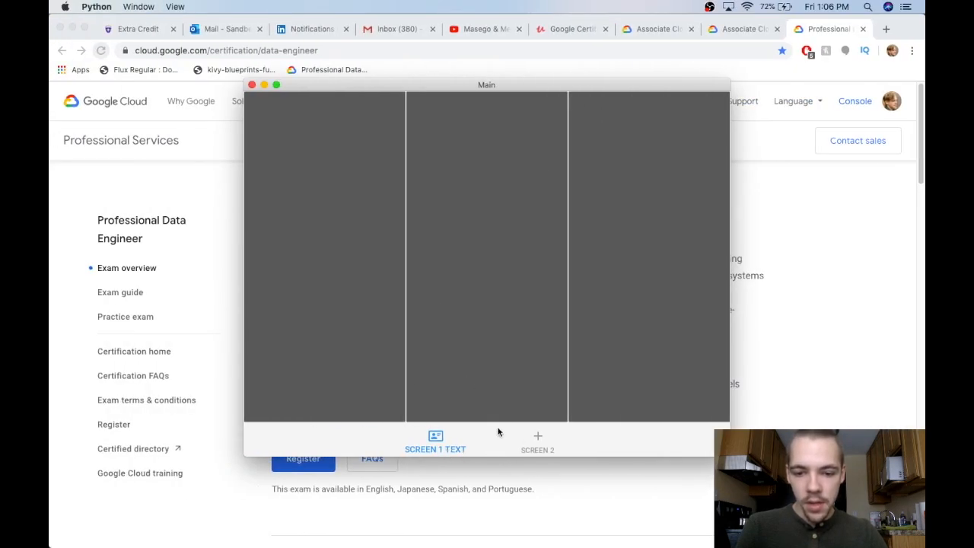
{"action": "mouse_move", "coordinate": [620, 347]}
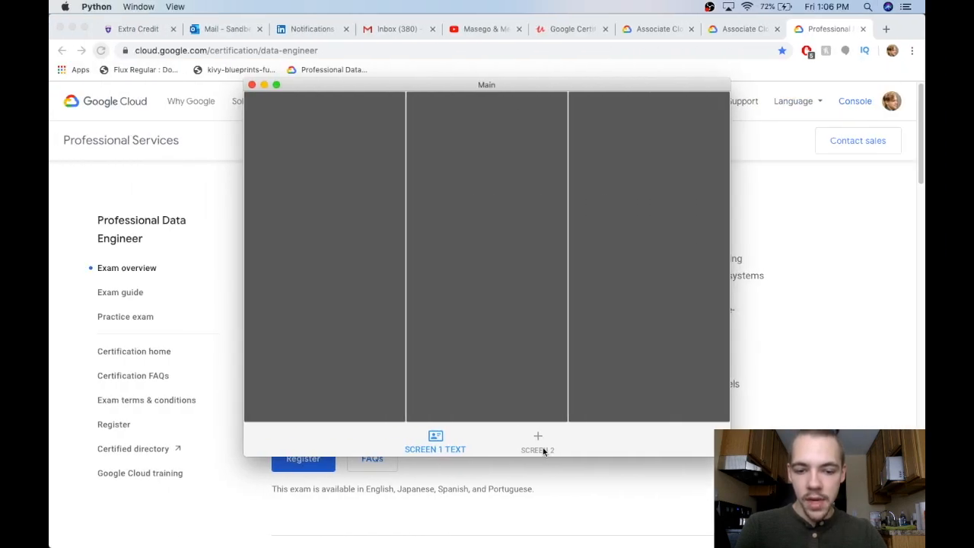
{"action": "left_click", "coordinate": [537, 444]}
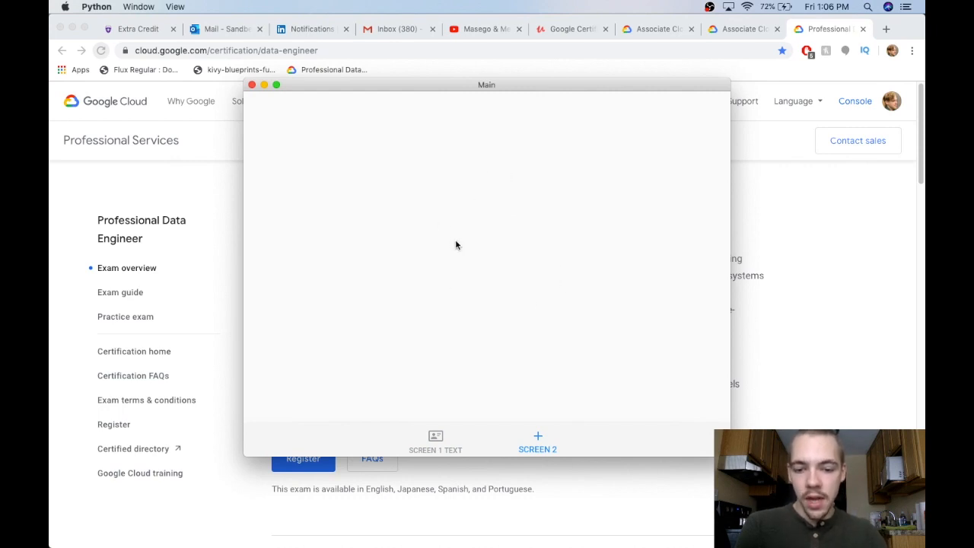
{"action": "mouse_move", "coordinate": [500, 234]}
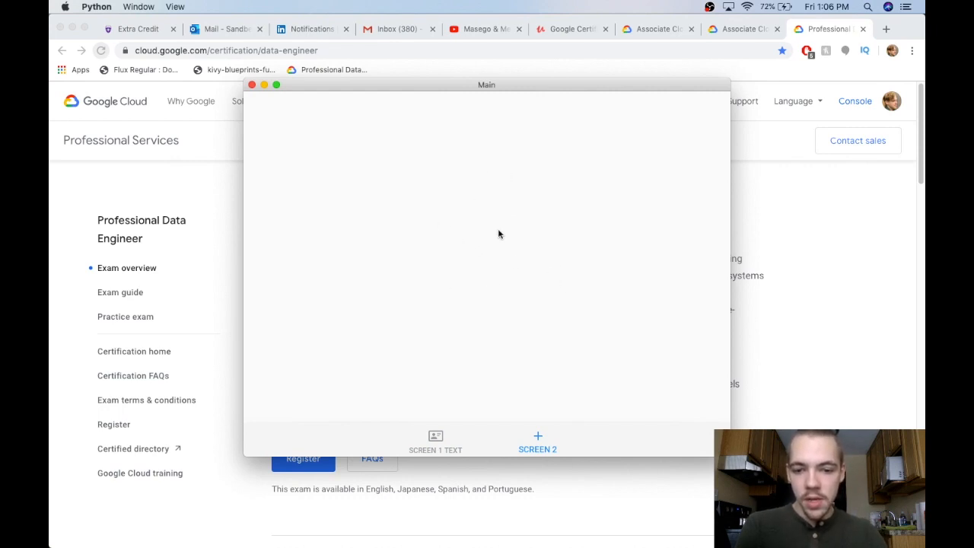
{"action": "left_click", "coordinate": [435, 441]}
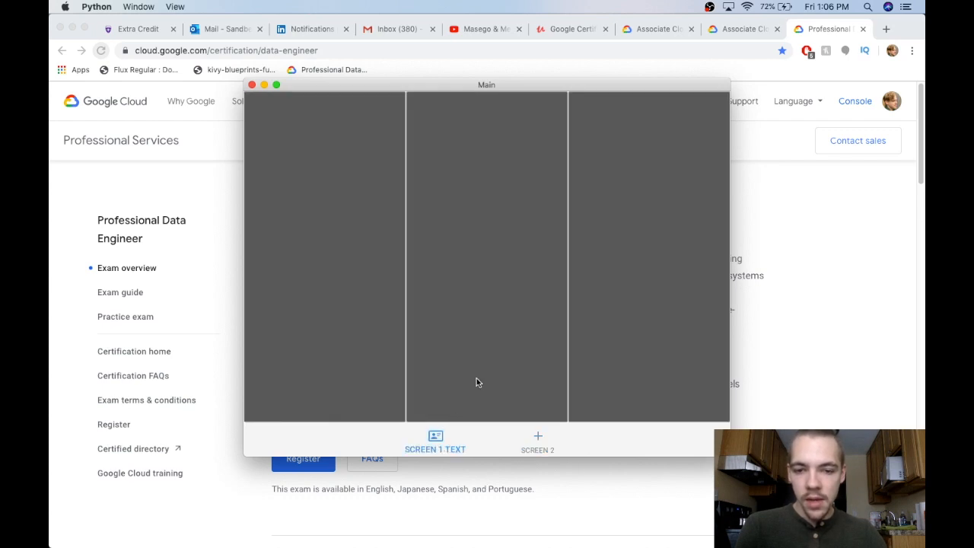
{"action": "mouse_move", "coordinate": [491, 255]}
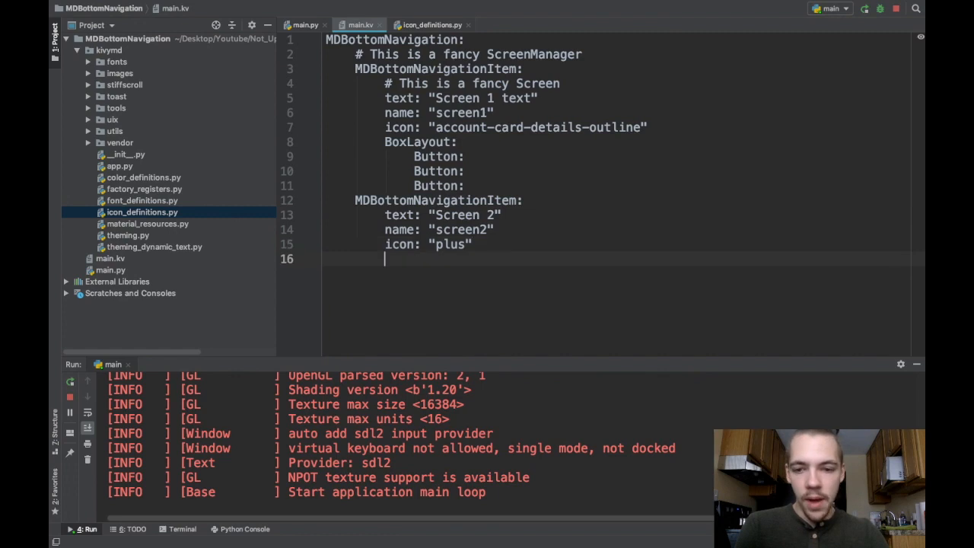
Give the Screen 2 item a BoxLayout with orientation 'vertical' containing three Buttons
{"action": "type", "text": "BoxLayout:"}
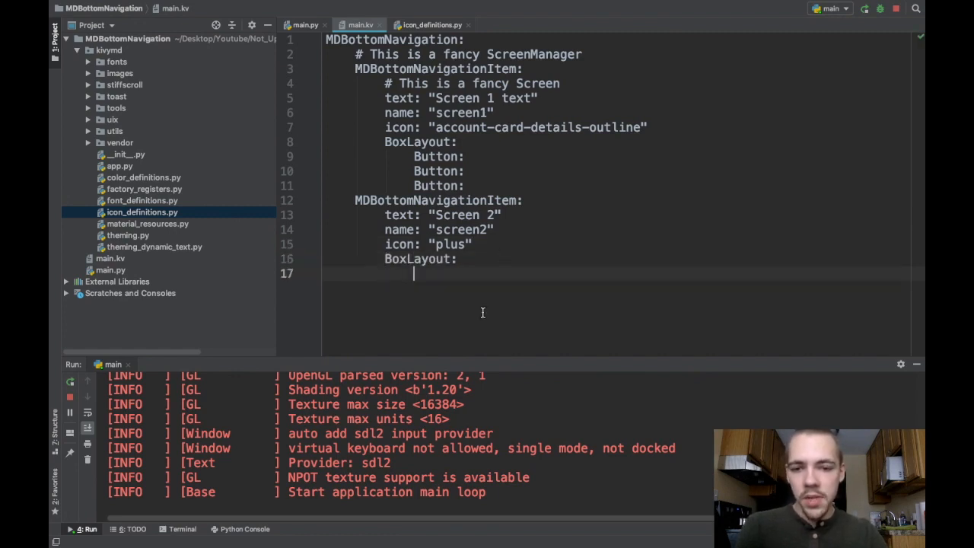
{"action": "double_click", "coordinate": [417, 258]}
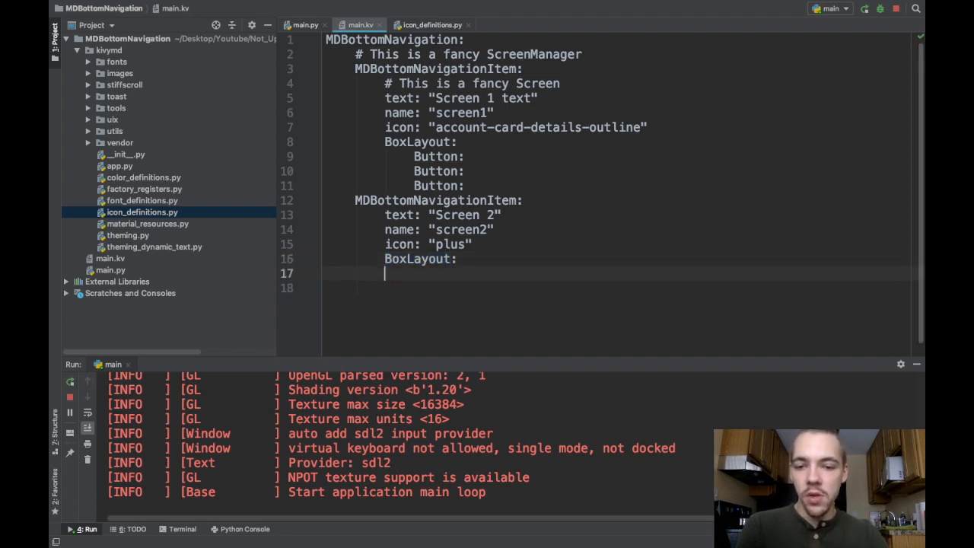
{"action": "type", "text": "BoxLay"}
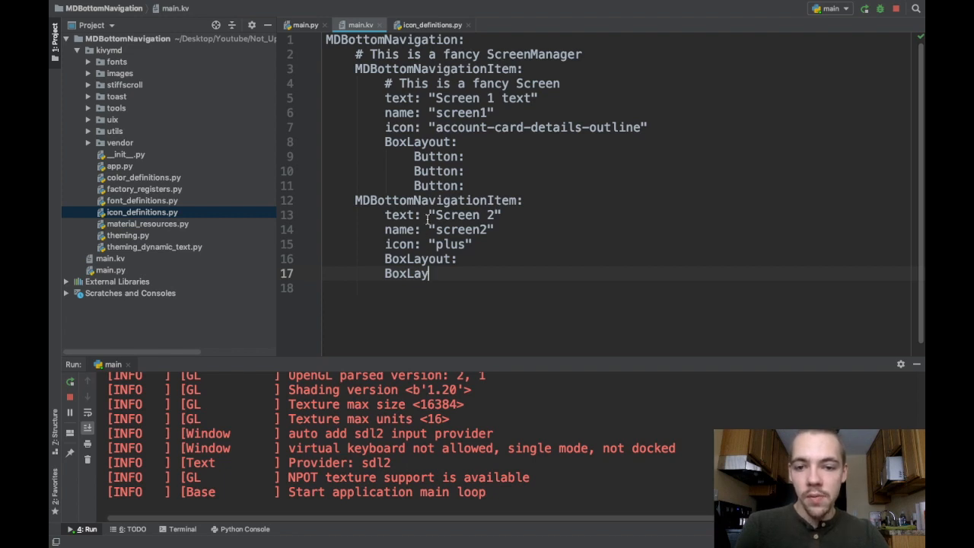
{"action": "double_click", "coordinate": [433, 201]}
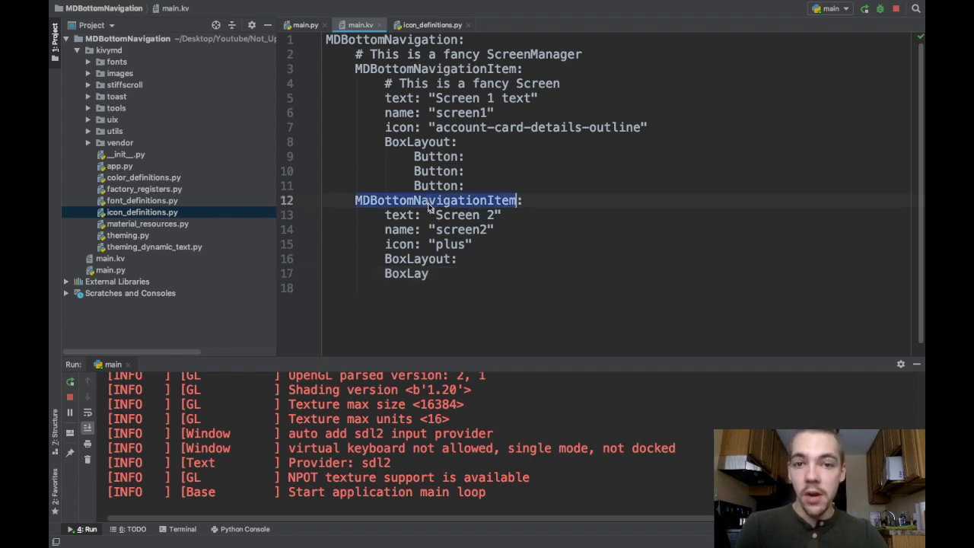
{"action": "double_click", "coordinate": [417, 259]}
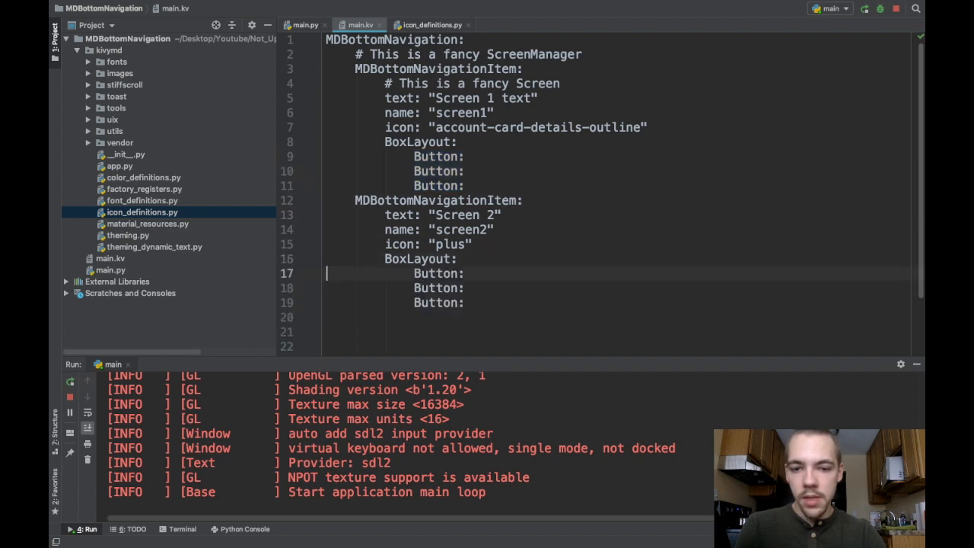
{"action": "type", "text": "orientatio"}
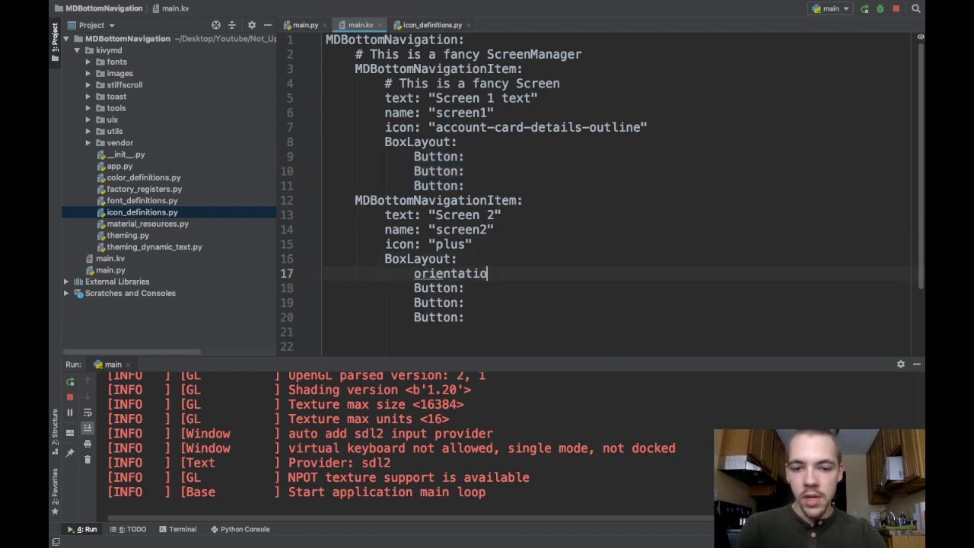
{"action": "type", "text": "n: 'vertical'"}
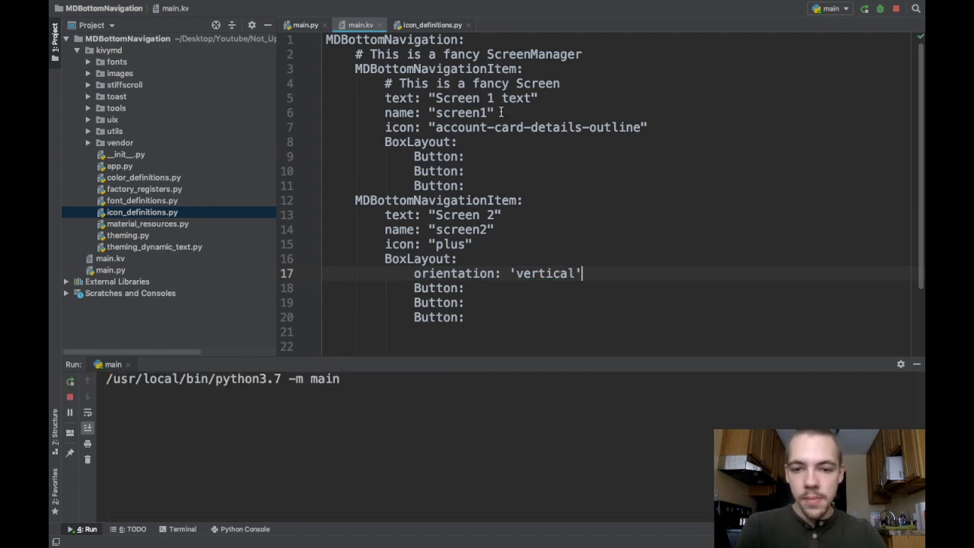
Run the app and switch to Screen 2 to check its three vertically stacked buttons
{"action": "left_click", "coordinate": [85, 530]}
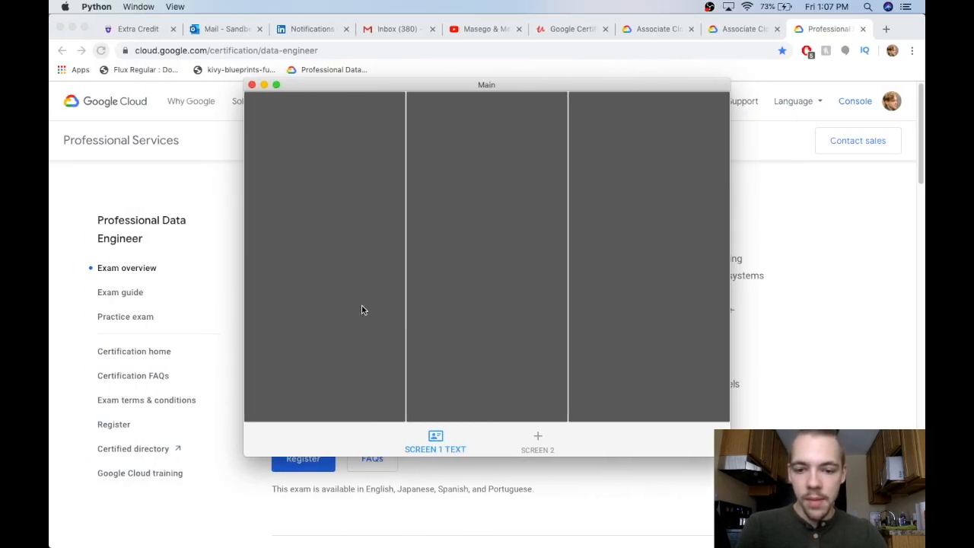
{"action": "left_click", "coordinate": [537, 435]}
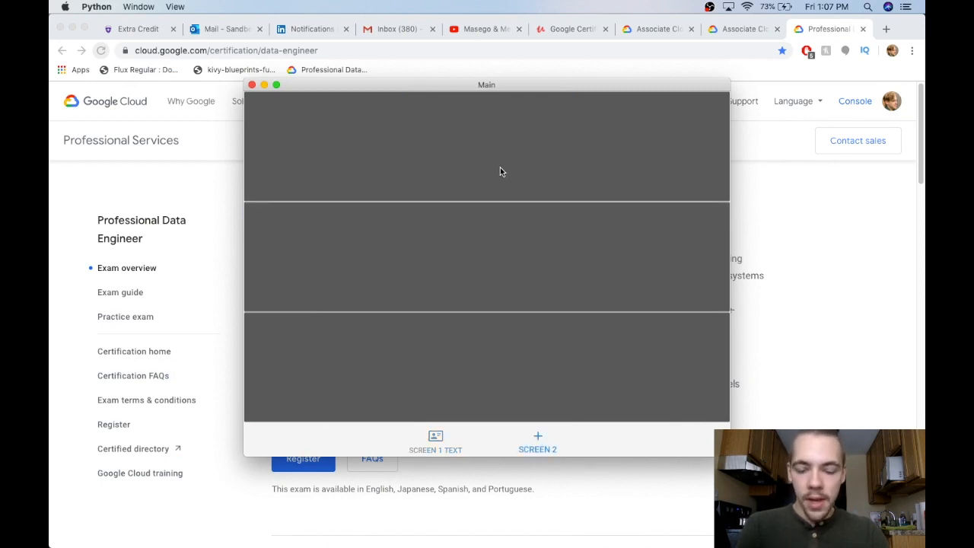
{"action": "mouse_move", "coordinate": [280, 114]}
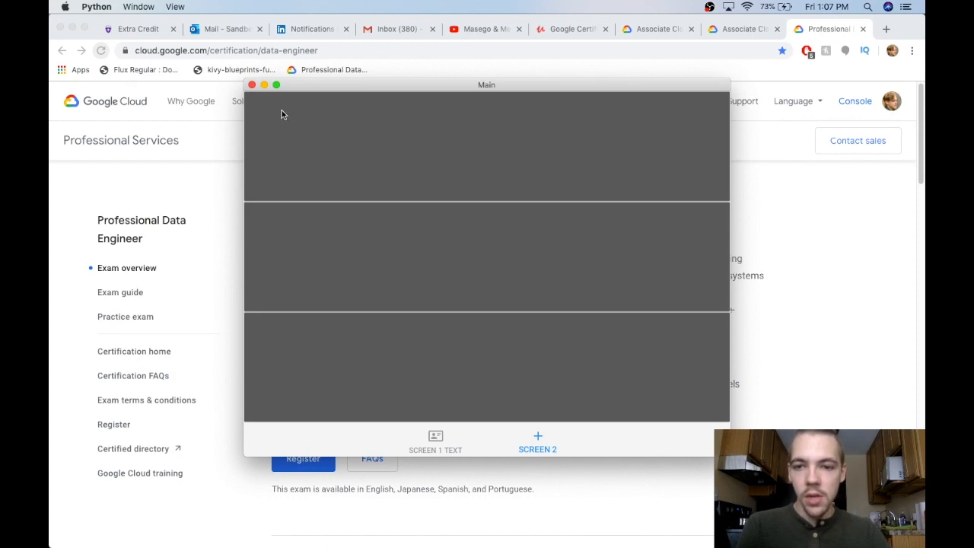
{"action": "mouse_move", "coordinate": [630, 141]}
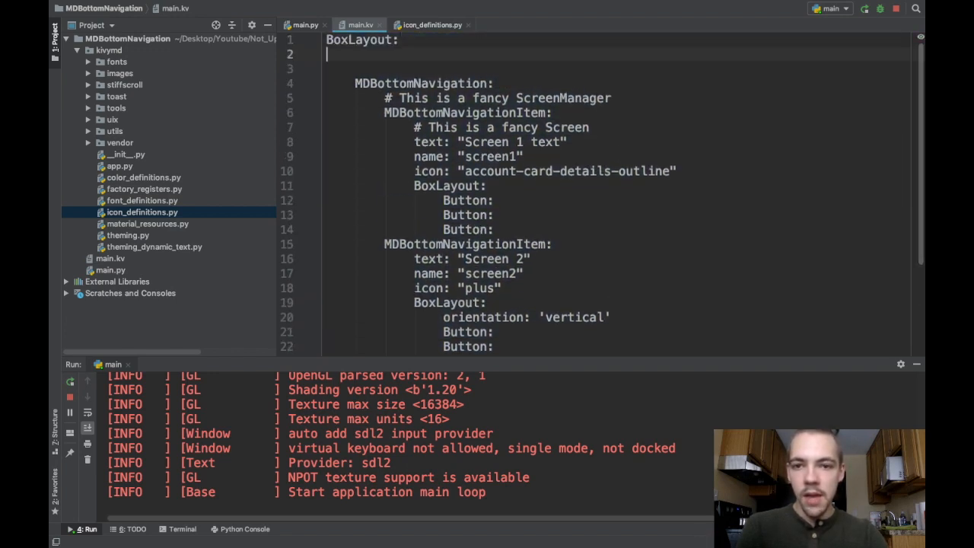
Add an MDToolbar titled "MDBottomNavigation Tutorial" with md_bg_color app.theme_cls.primary_color in a vertical BoxLayout above the navigation
{"action": "type", "text": "MDToolbar:"}
{"action": "left_click", "coordinate": [618, 69]}
{"action": "type", "text": "title:"}
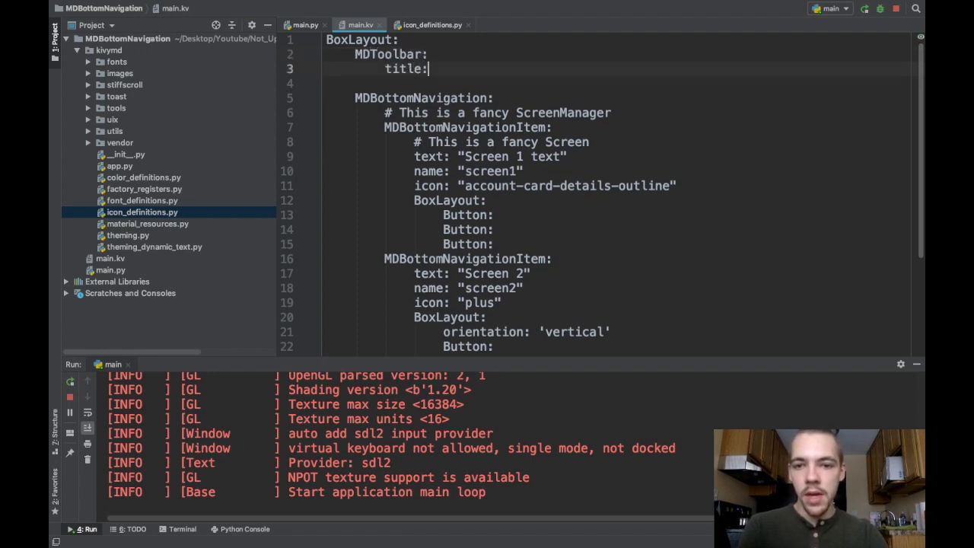
{"action": "type", "text": "\"MDBottomN\""}
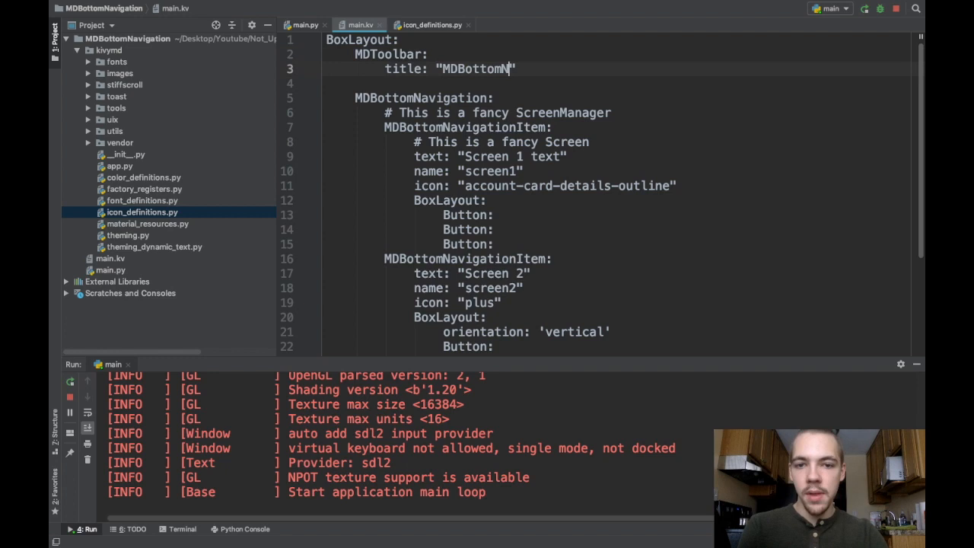
{"action": "type", "text": "avigation Tut"}
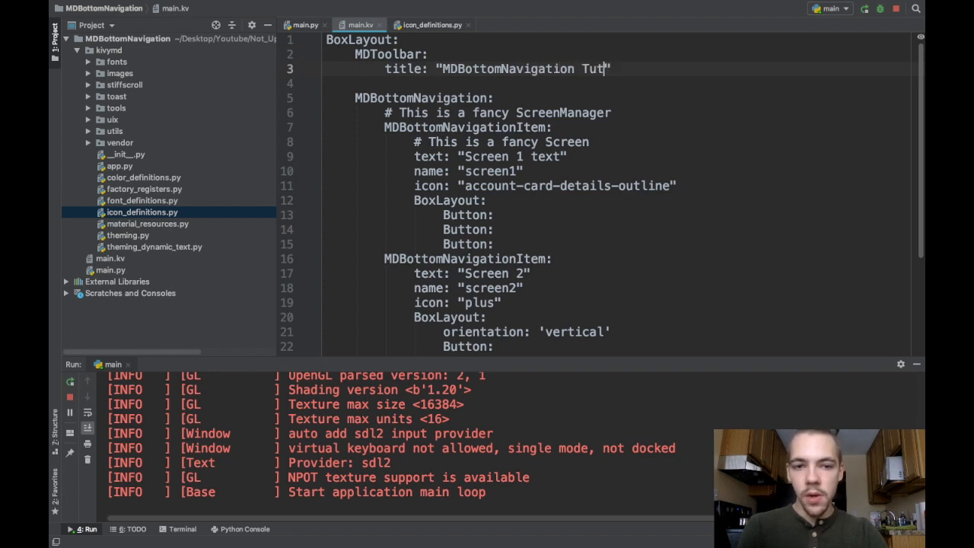
{"action": "type", "text": "orial\""}
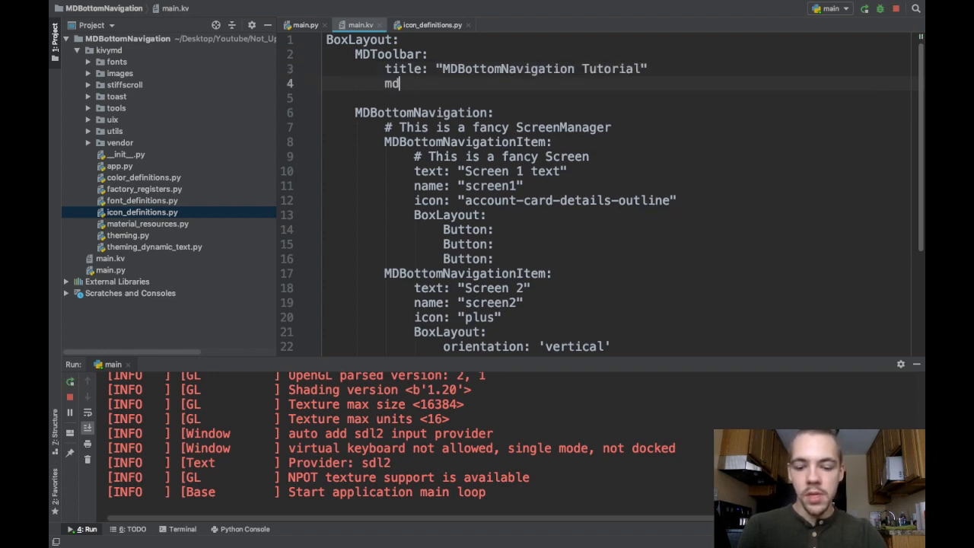
{"action": "type", "text": "_bg_color: app.theme_cls.p"}
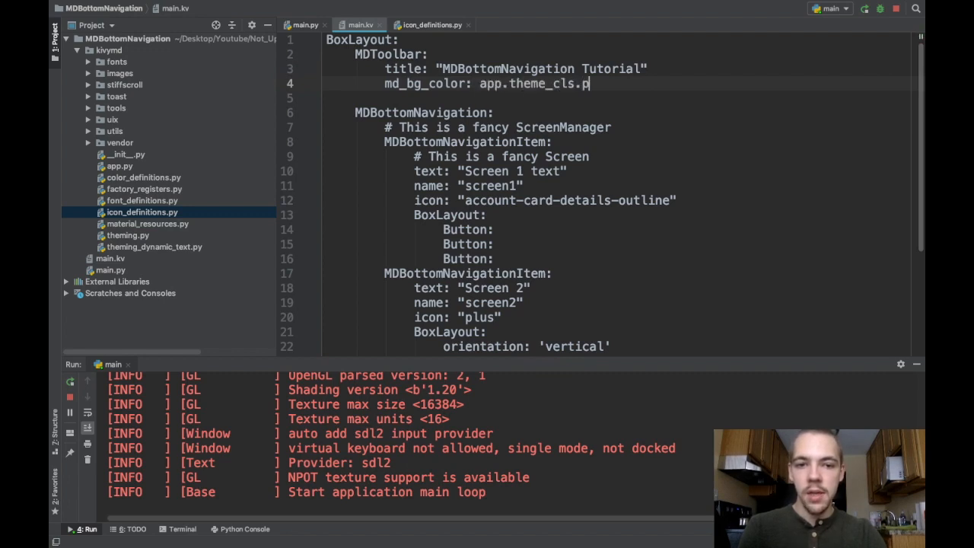
{"action": "type", "text": "rimary_color"}
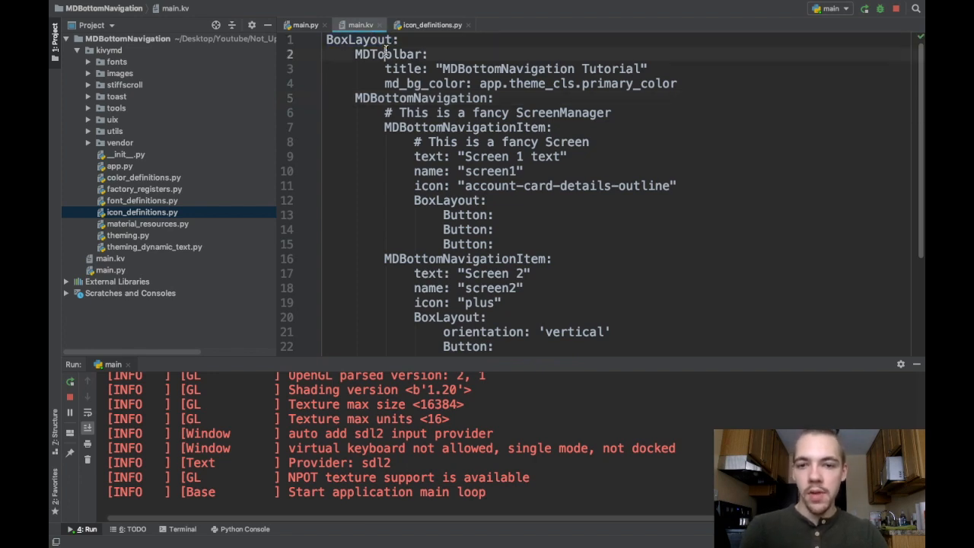
{"action": "double_click", "coordinate": [390, 54]}
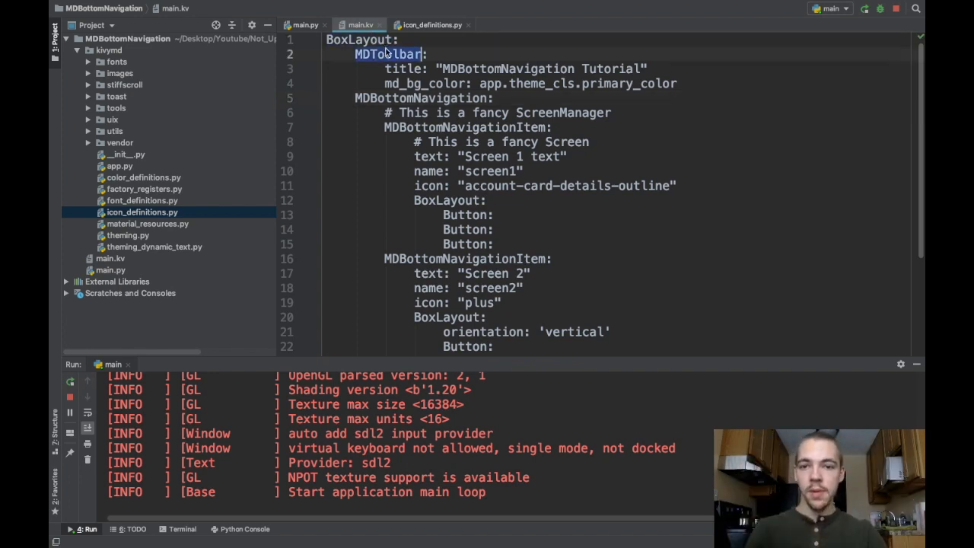
{"action": "type", "text": "orient"}
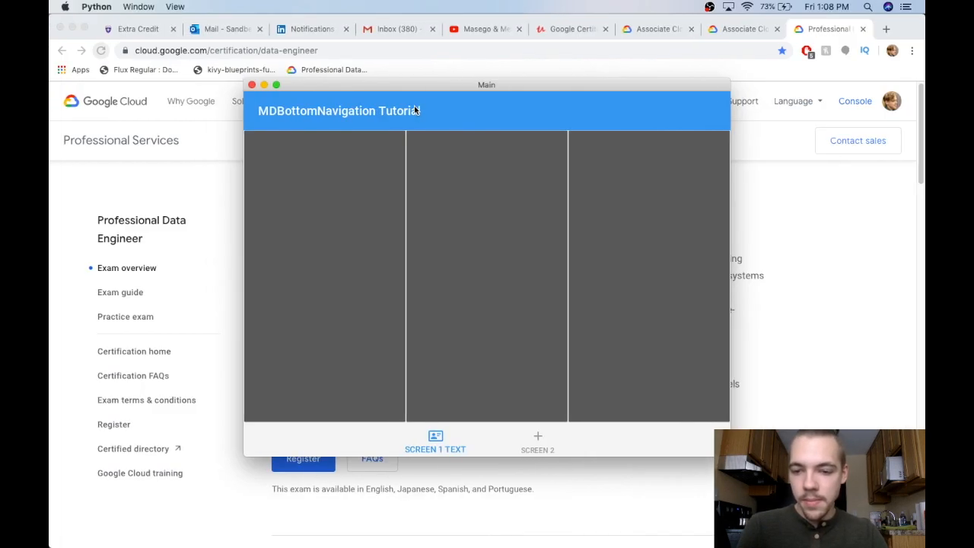
{"action": "mouse_move", "coordinate": [481, 129]}
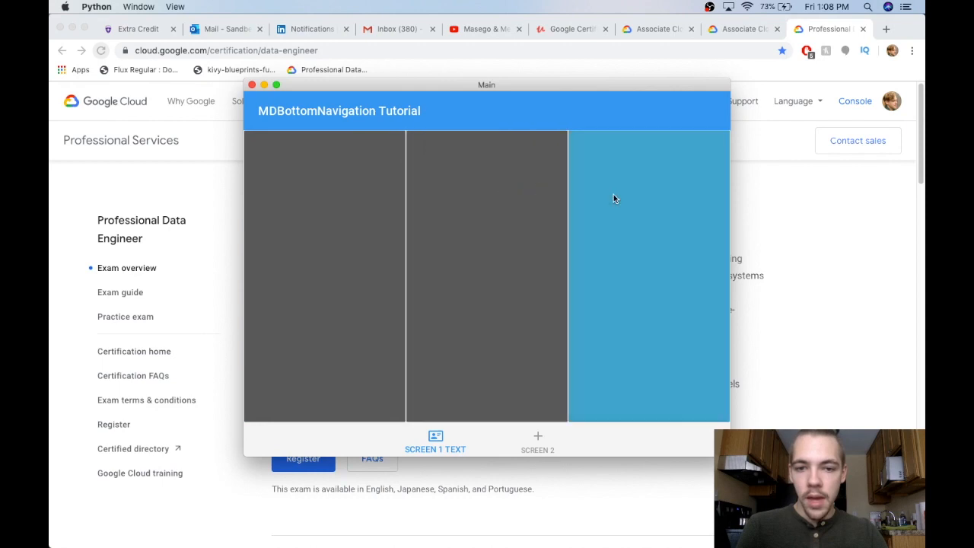
Try a Screen 1 button, switch to the Screen 2 tab and trigger its middle stacked button
{"action": "left_click", "coordinate": [538, 442]}
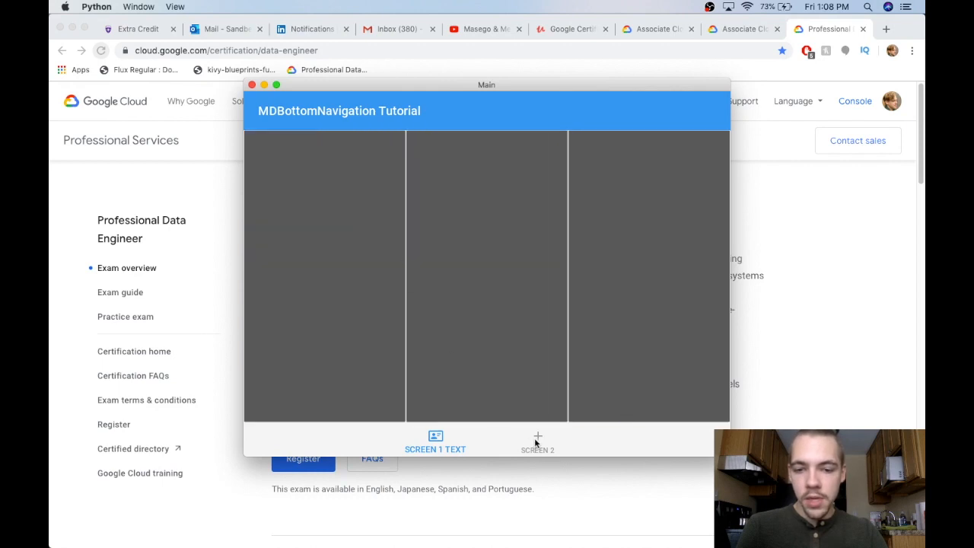
{"action": "left_click", "coordinate": [538, 441]}
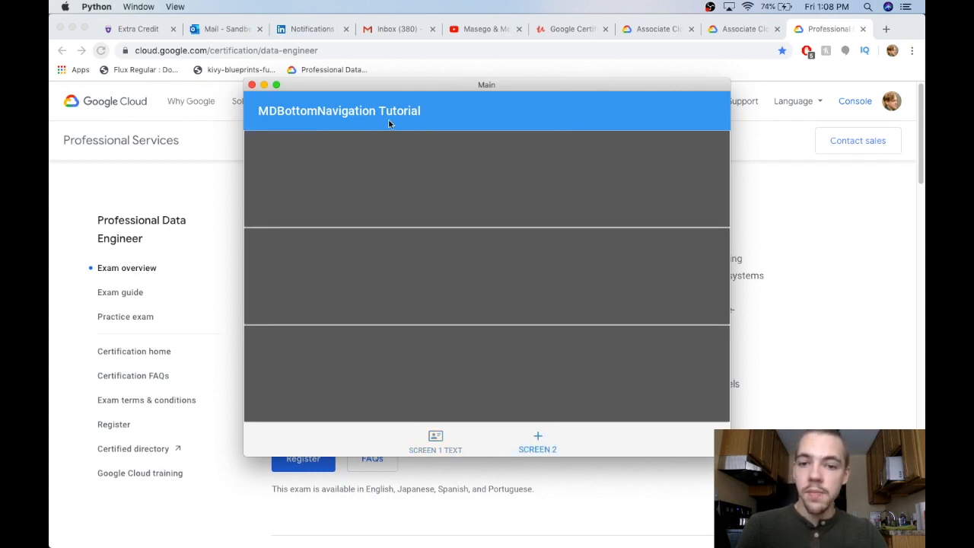
{"action": "mouse_move", "coordinate": [478, 331]}
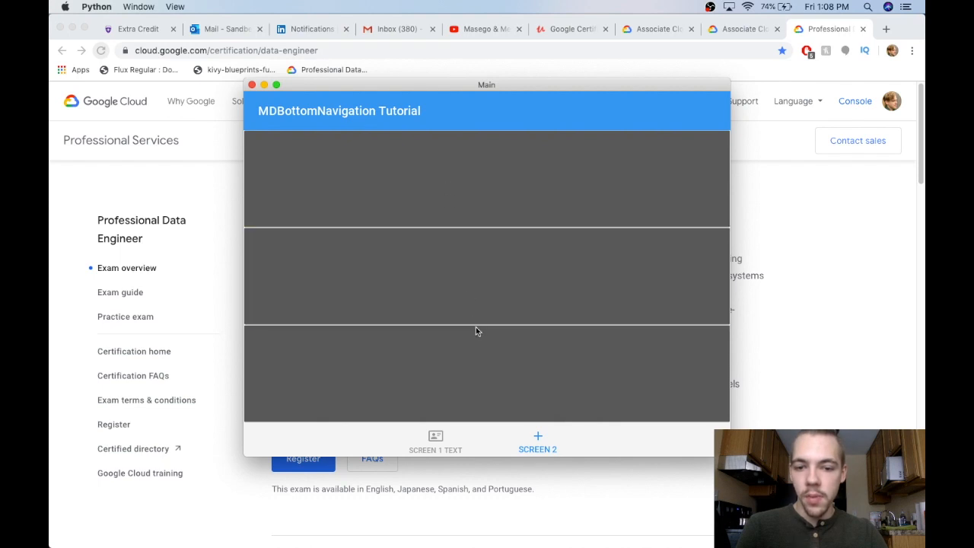
{"action": "mouse_move", "coordinate": [456, 231]}
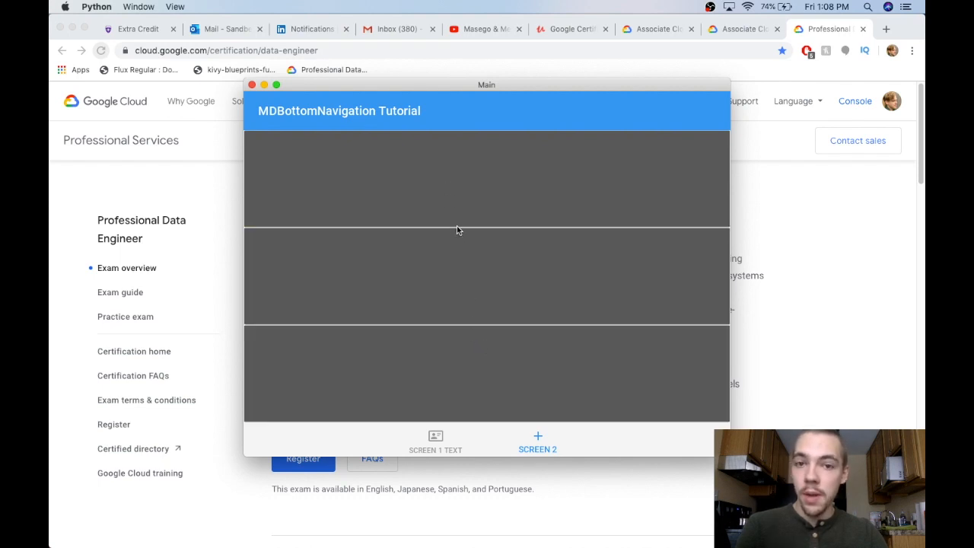
{"action": "mouse_move", "coordinate": [474, 277]}
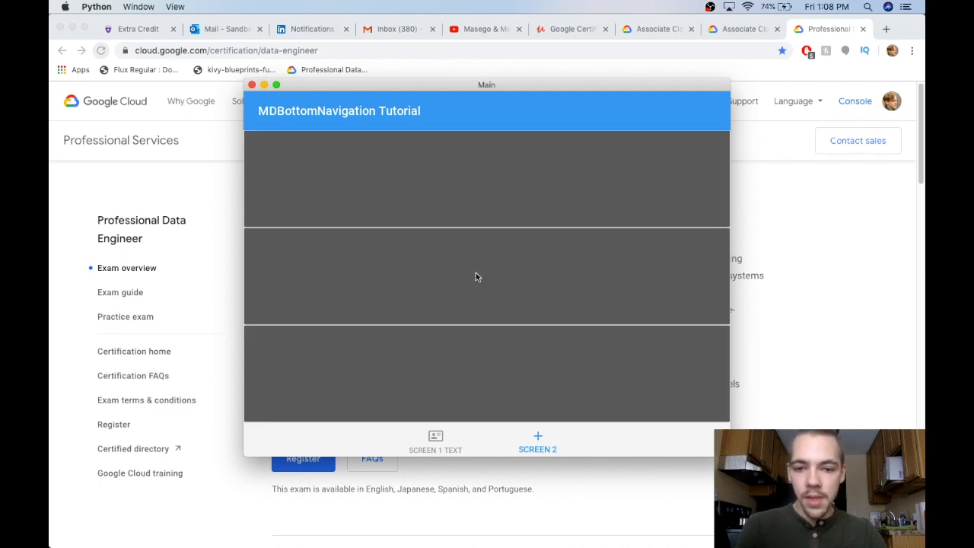
{"action": "left_click", "coordinate": [435, 442]}
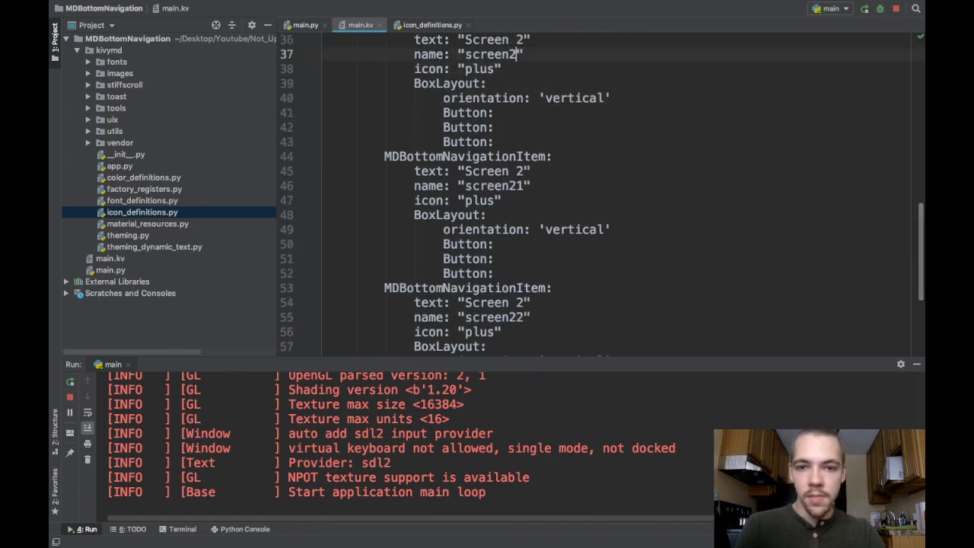
Number a pasted Screen 2 navigation item copy with a unique screen name in main.kv
{"action": "scroll", "scroll_direction": "up", "scroll_amount": 3}
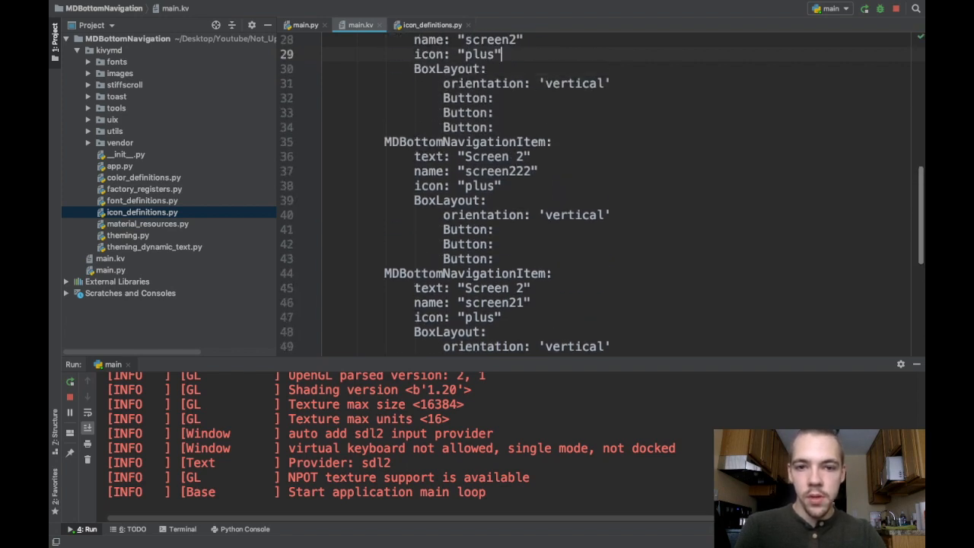
{"action": "scroll", "scroll_direction": "up", "scroll_amount": 3}
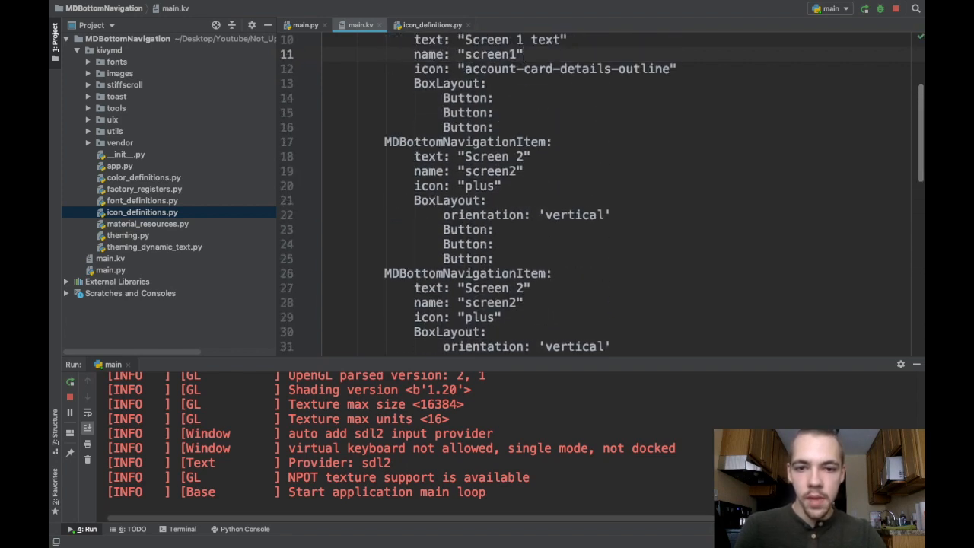
{"action": "type", "text": "4"}
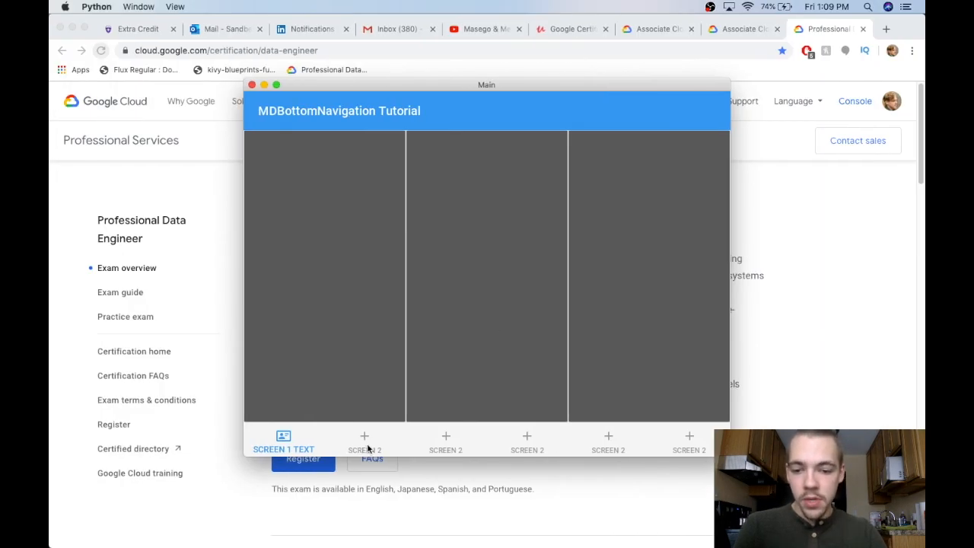
Visit two of the new Screen 2 tabs, then return to the Screen 1 Text tab
{"action": "left_click", "coordinate": [527, 442]}
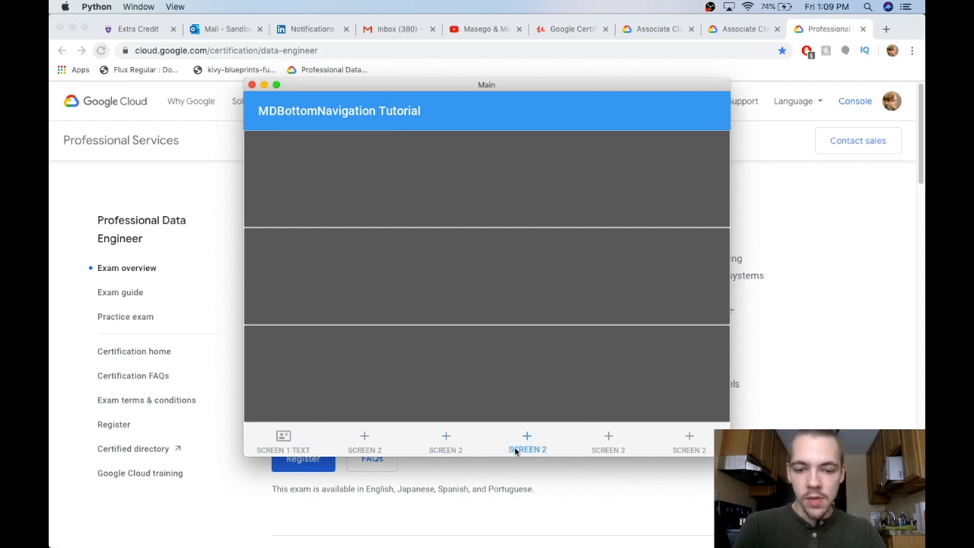
{"action": "left_click", "coordinate": [609, 442]}
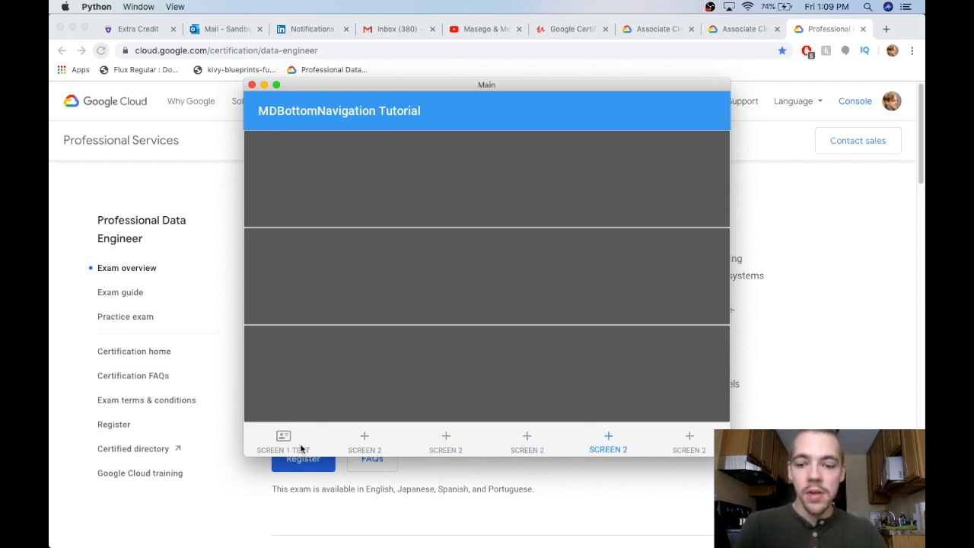
{"action": "left_click", "coordinate": [283, 442]}
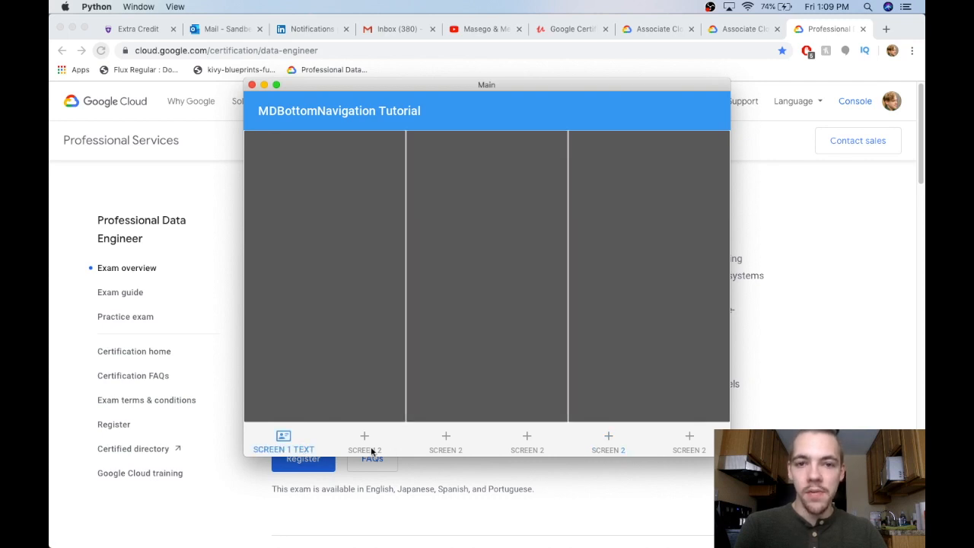